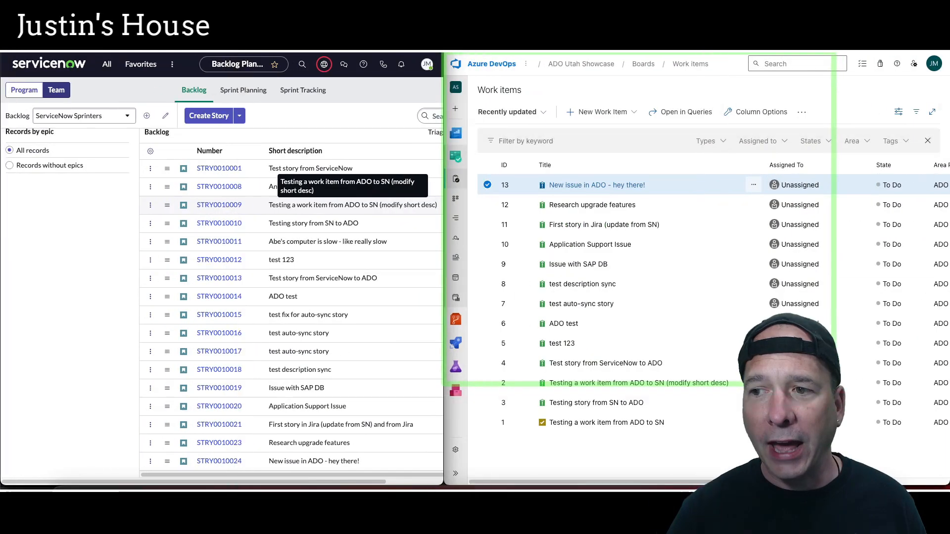
# Start a new backlog story with short description 'Demo for YouTube'.
pyautogui.click(208, 115)
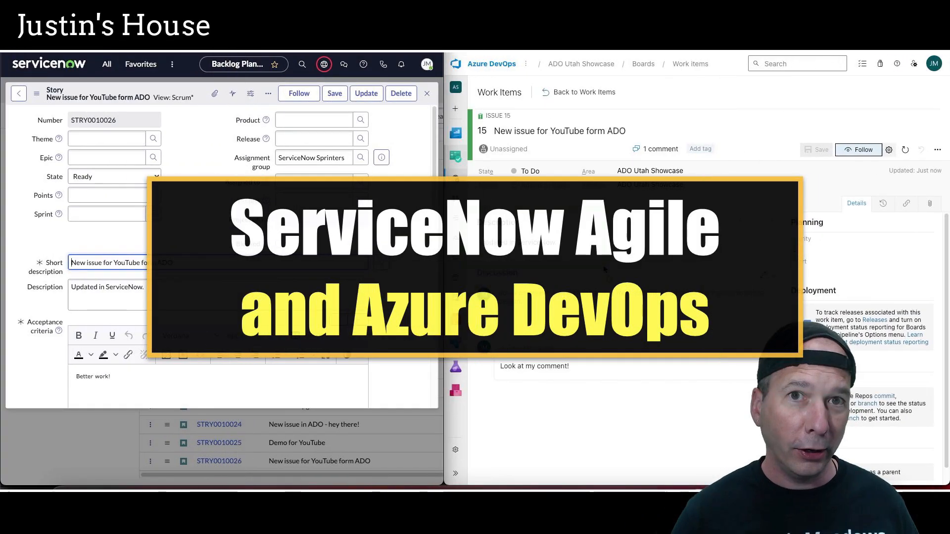
pyautogui.click(427, 93)
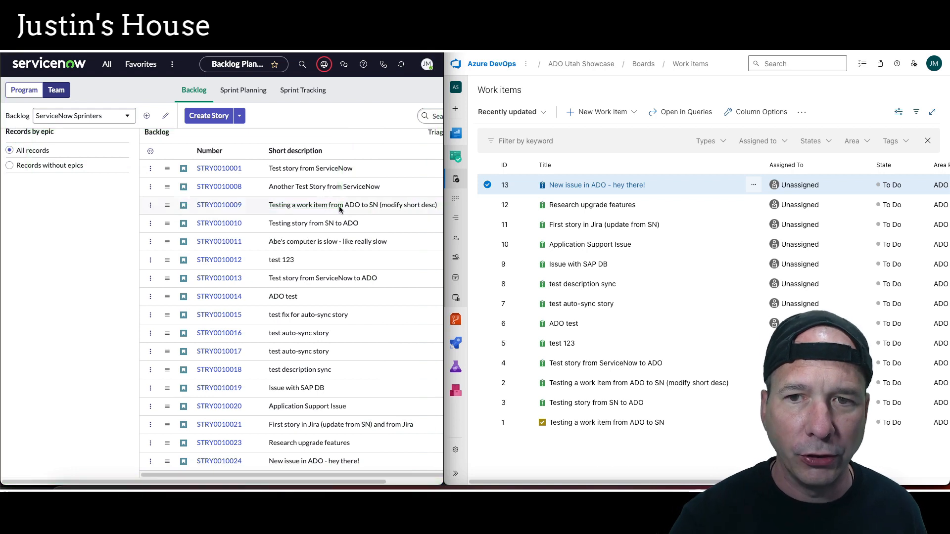
pyautogui.moveTo(339, 205)
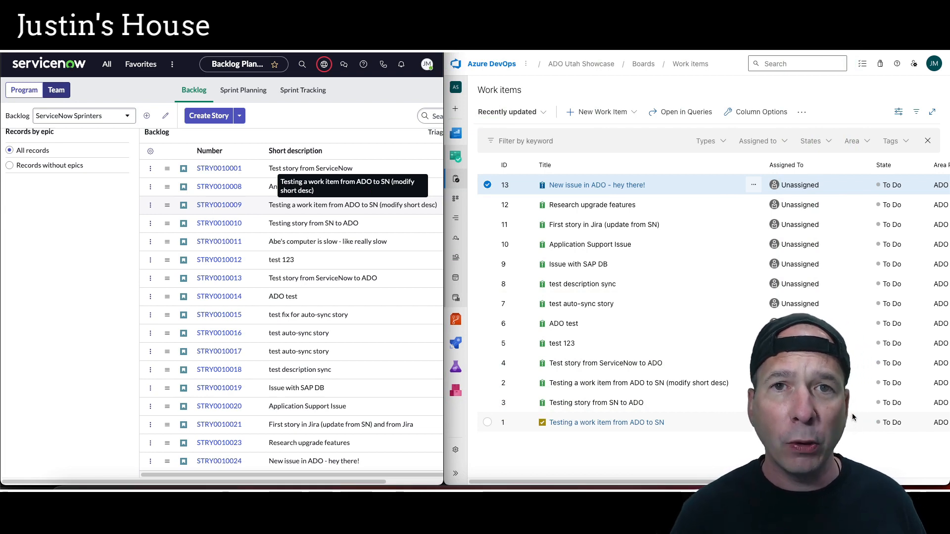
pyautogui.moveTo(314, 126)
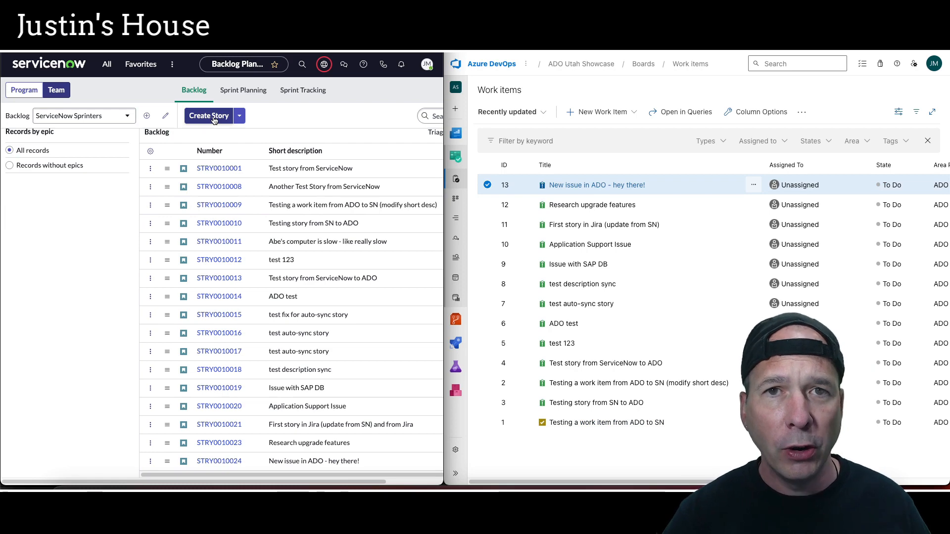
pyautogui.click(209, 116)
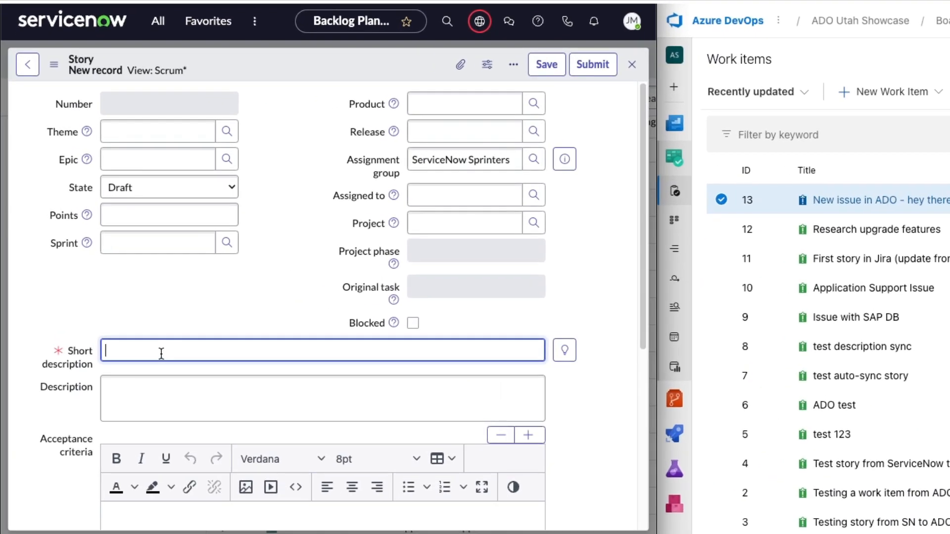
pyautogui.write('Demo for y')
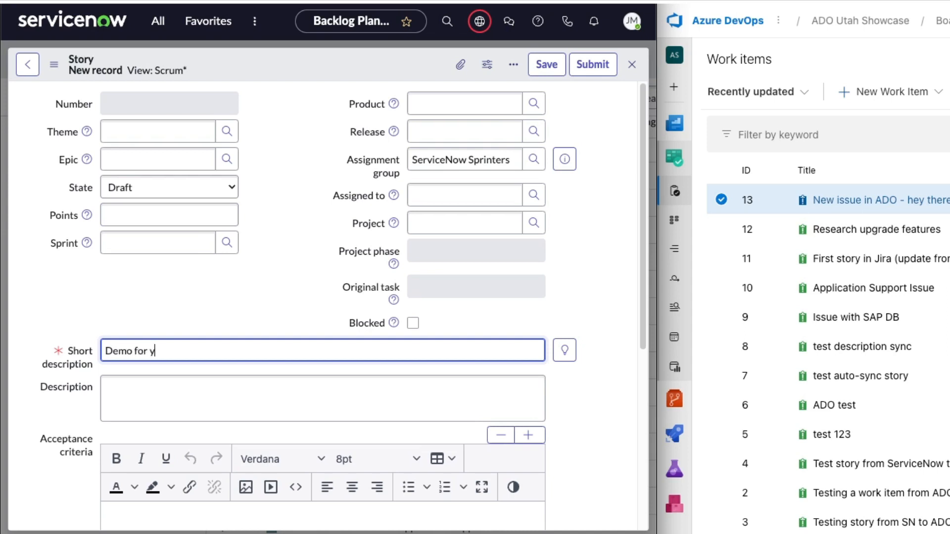
pyautogui.write('YouTube')
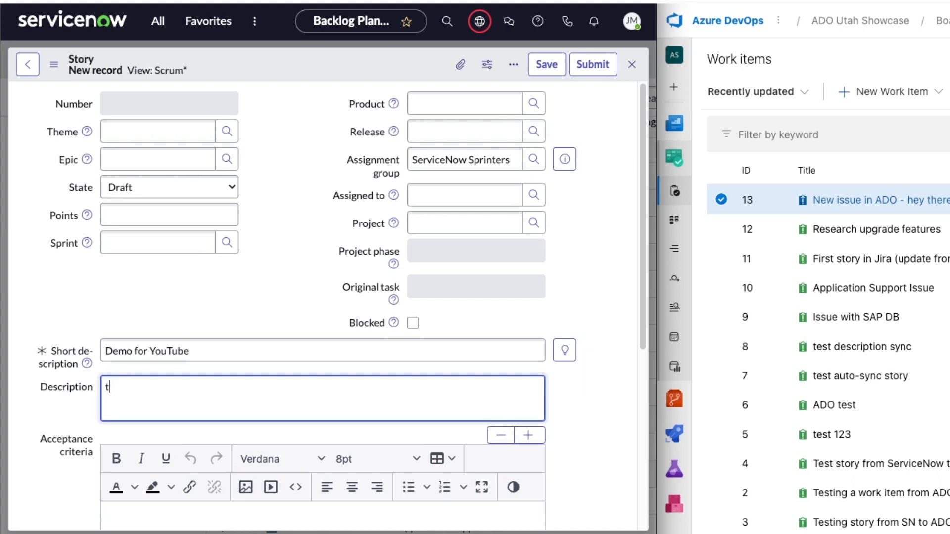
# Describe it as 'This story was created in ServiceNow.' and save the story.
pyautogui.write('This sto')
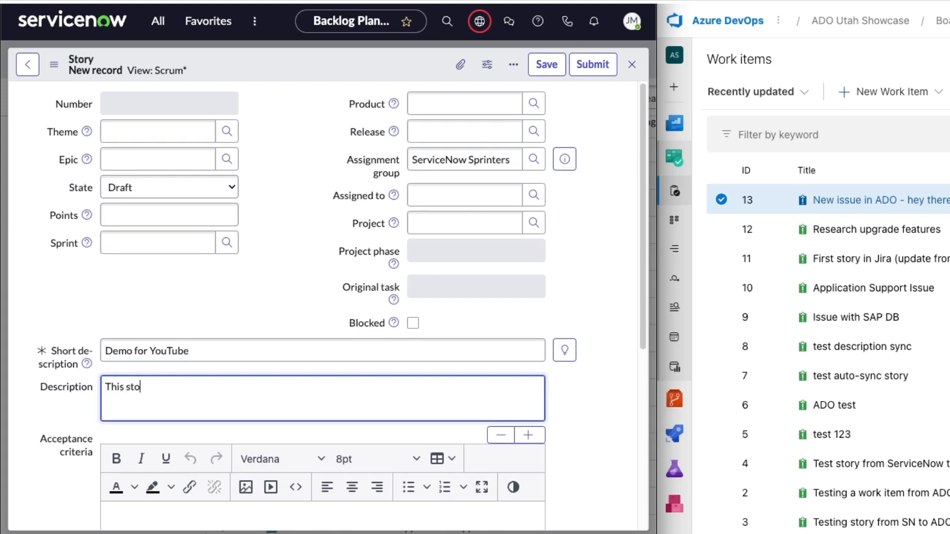
pyautogui.write('ry was created in Ser')
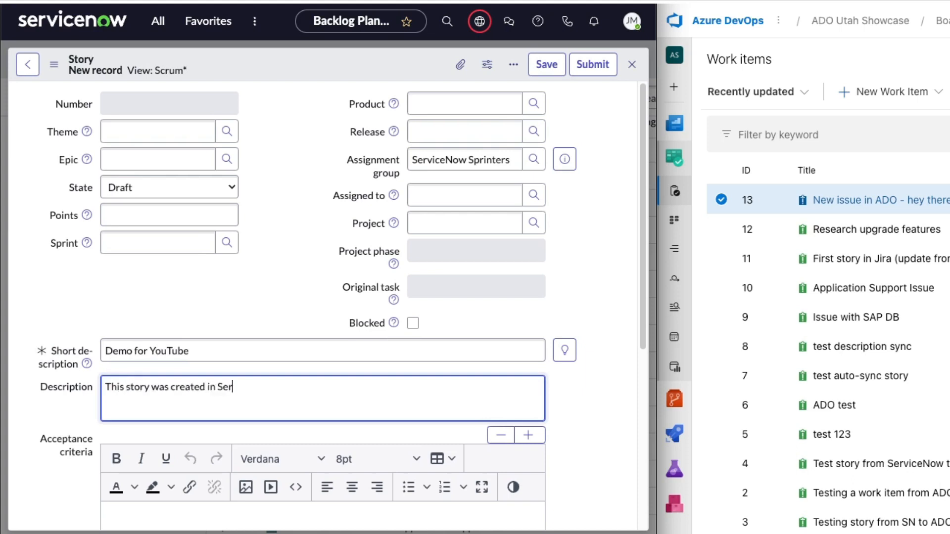
pyautogui.write('viceNow.')
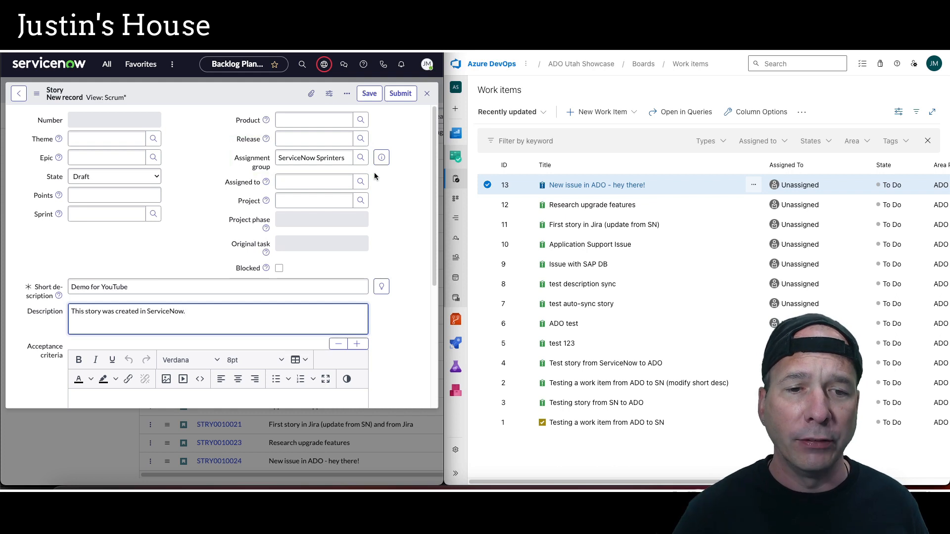
pyautogui.scroll(-3)
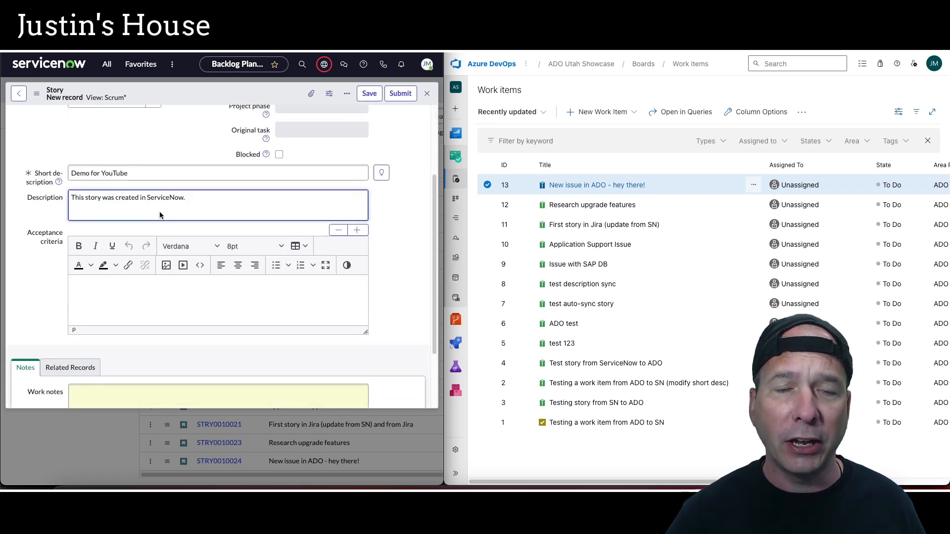
pyautogui.scroll(-3)
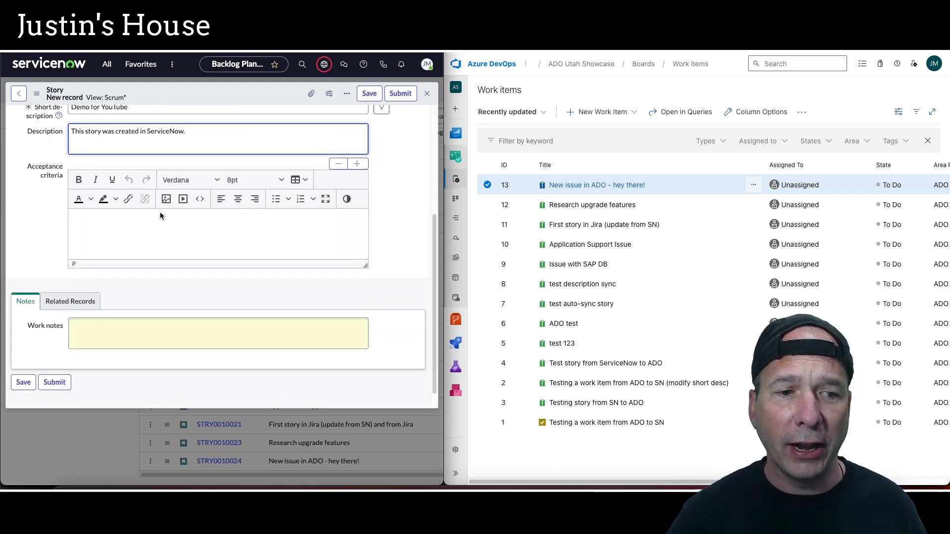
pyautogui.click(368, 93)
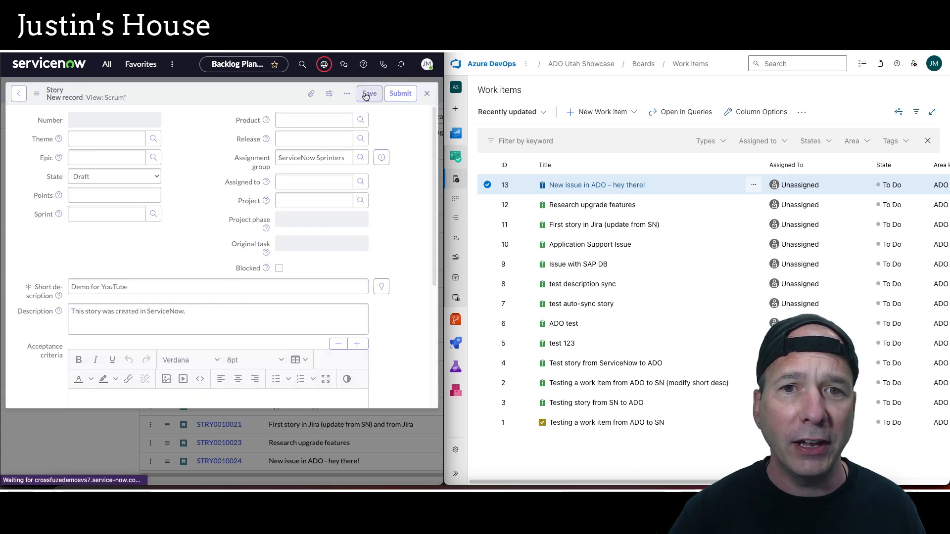
# Reload the Recently updated work item list until item 14 'Demo for YouTube' appears.
pyautogui.click(368, 93)
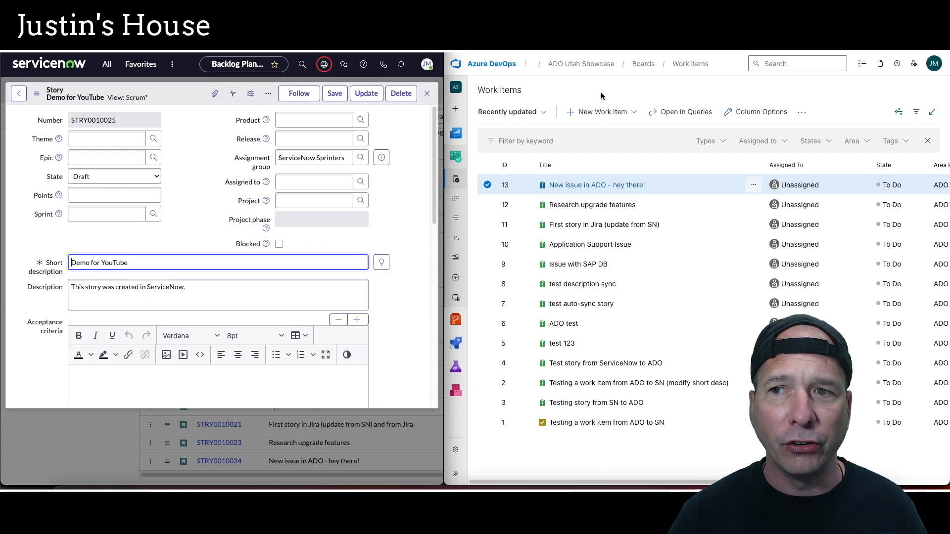
pyautogui.moveTo(546, 108)
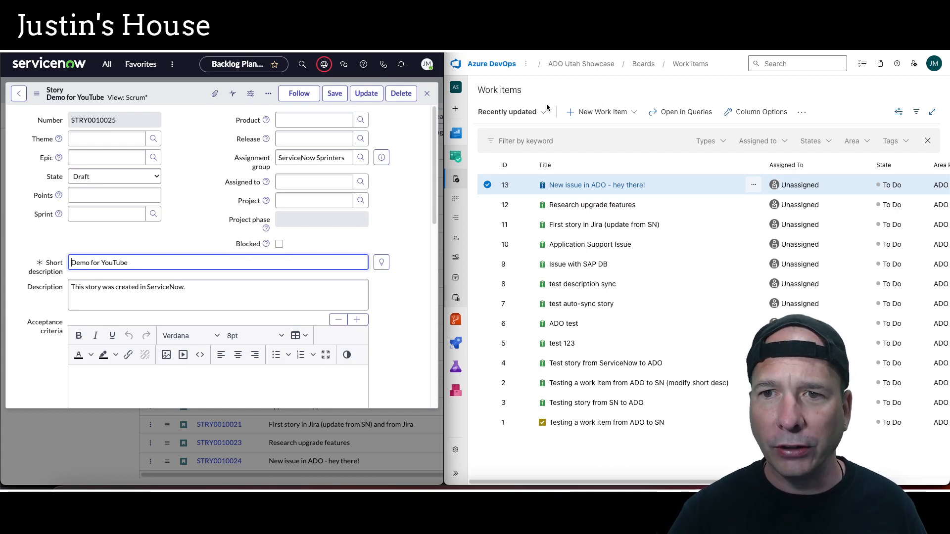
pyautogui.click(509, 112)
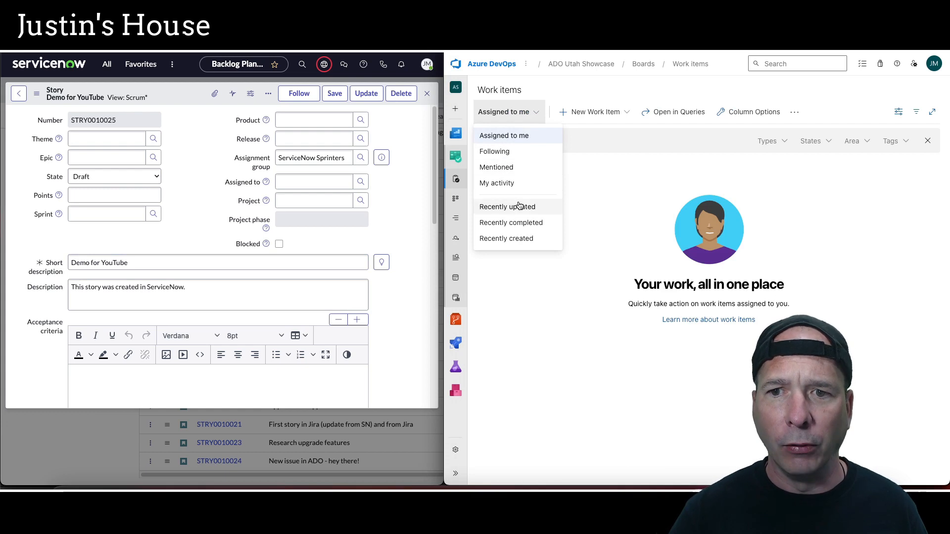
pyautogui.click(507, 207)
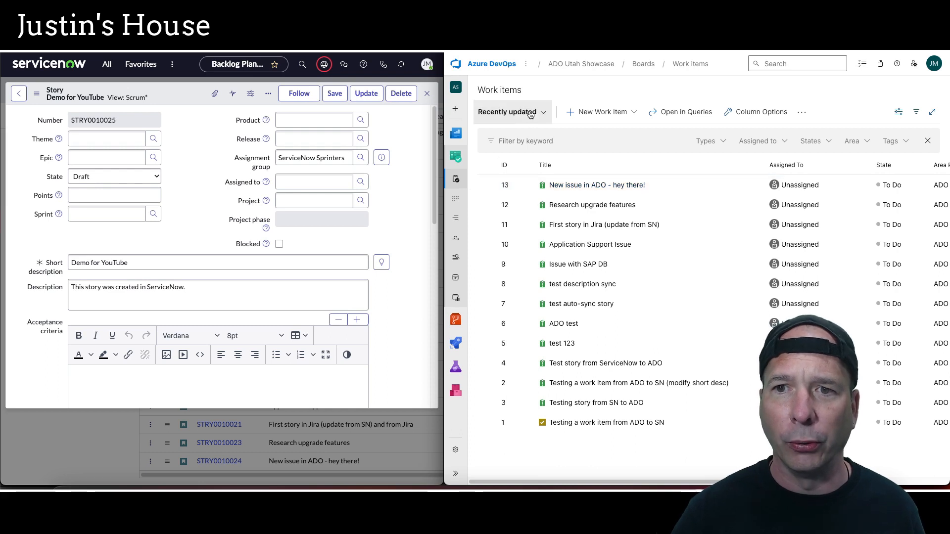
pyautogui.click(510, 111)
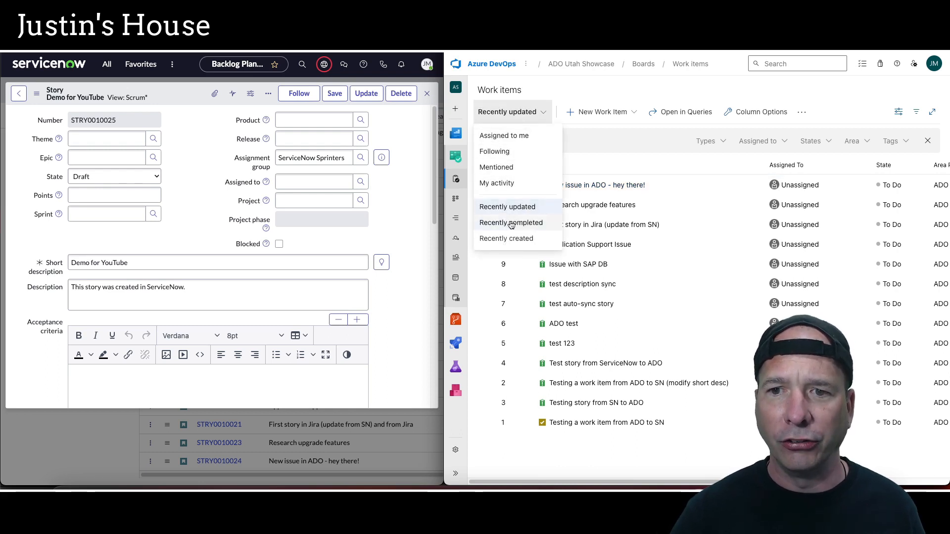
pyautogui.click(506, 207)
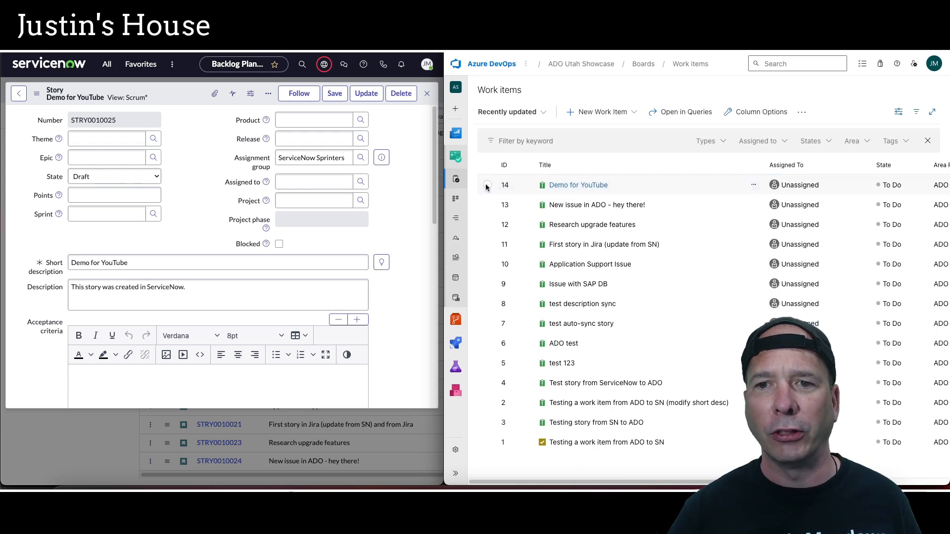
pyautogui.moveTo(575, 185)
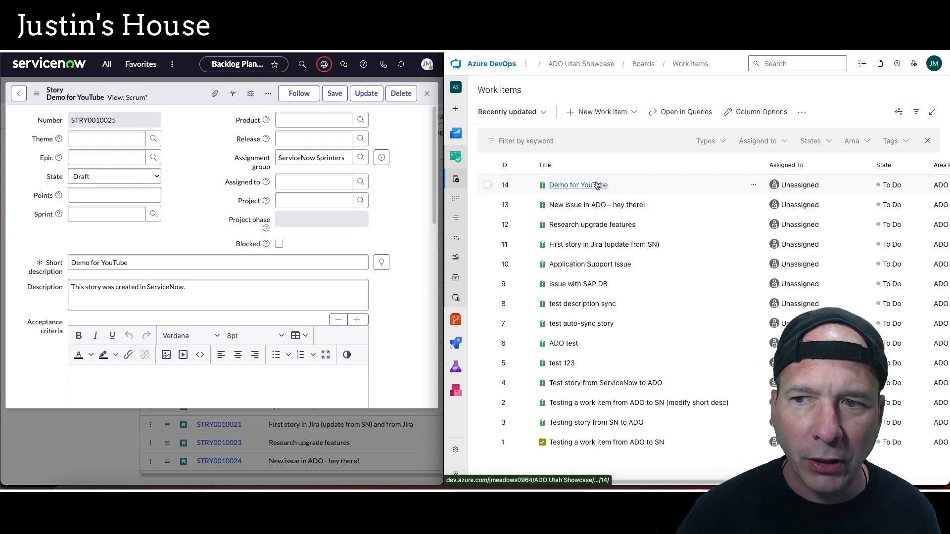
# Open work item 14 'Demo for YouTube' and assign it to Justin Meadows.
pyautogui.click(577, 185)
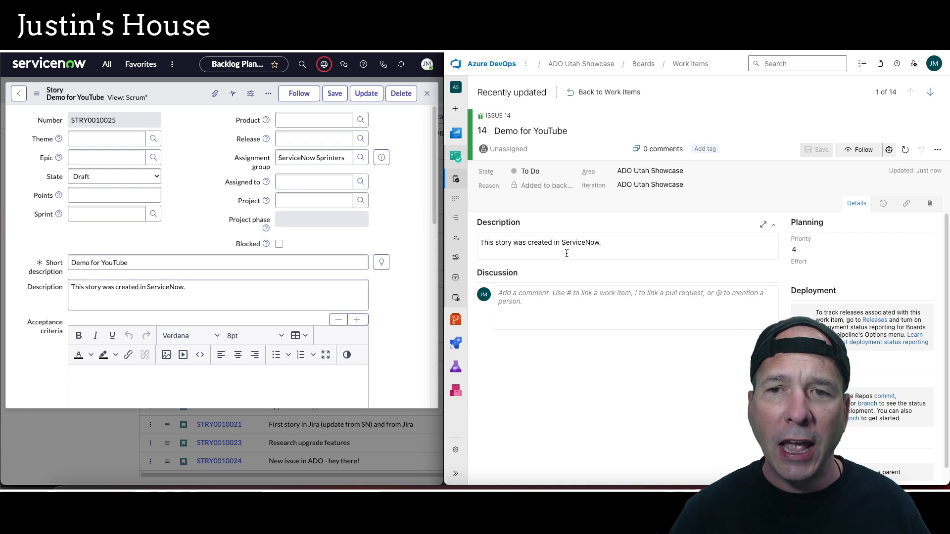
pyautogui.click(509, 149)
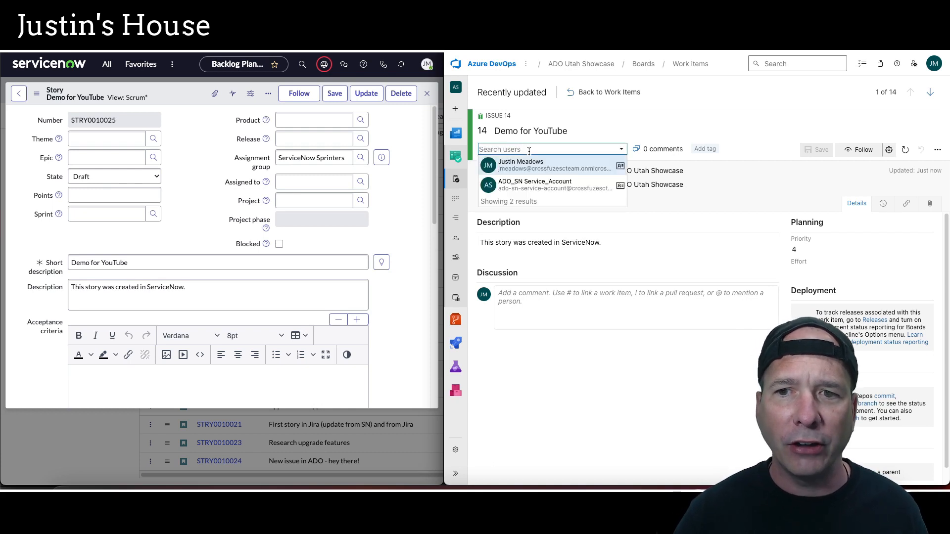
pyautogui.click(519, 165)
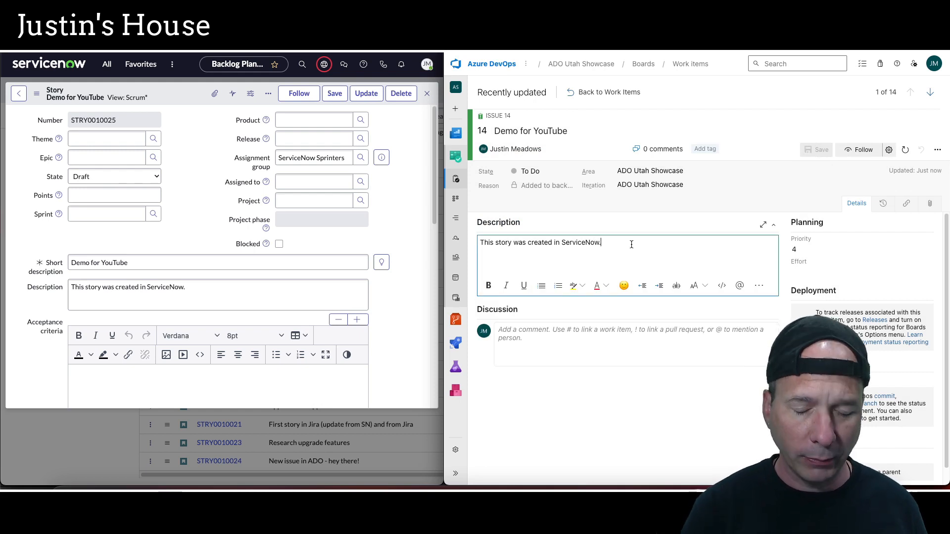
# Add the line 'Here's an updated description from ADO.' to the description.
pyautogui.write("Here's a")
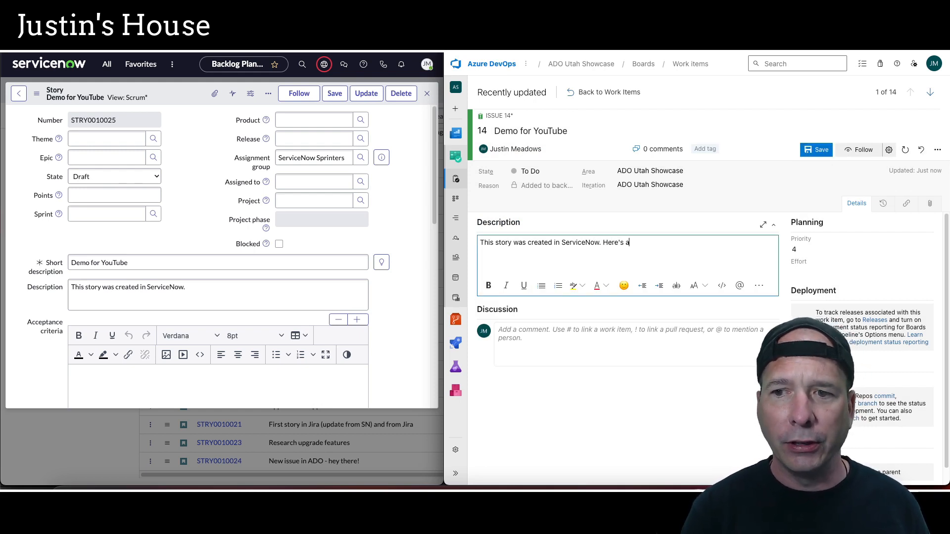
pyautogui.write('n updated descr')
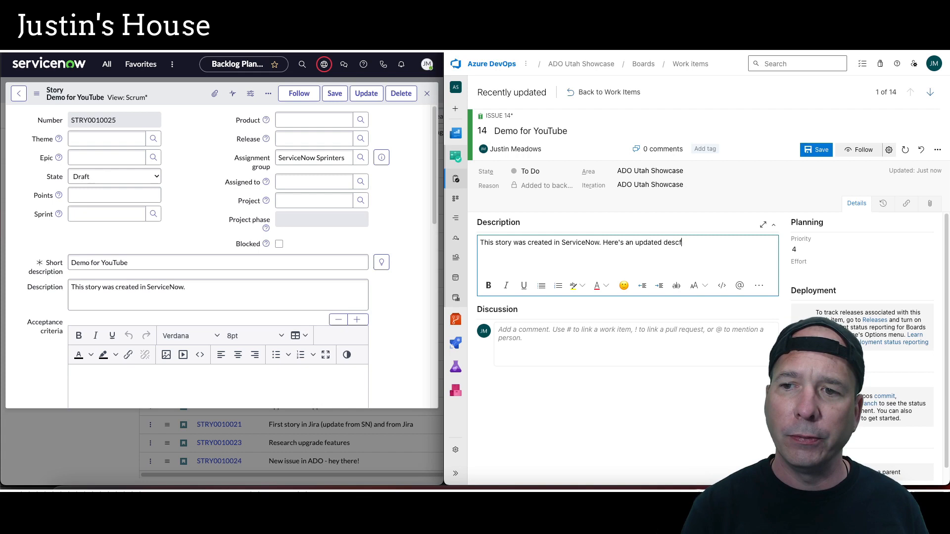
pyautogui.write('ription fr')
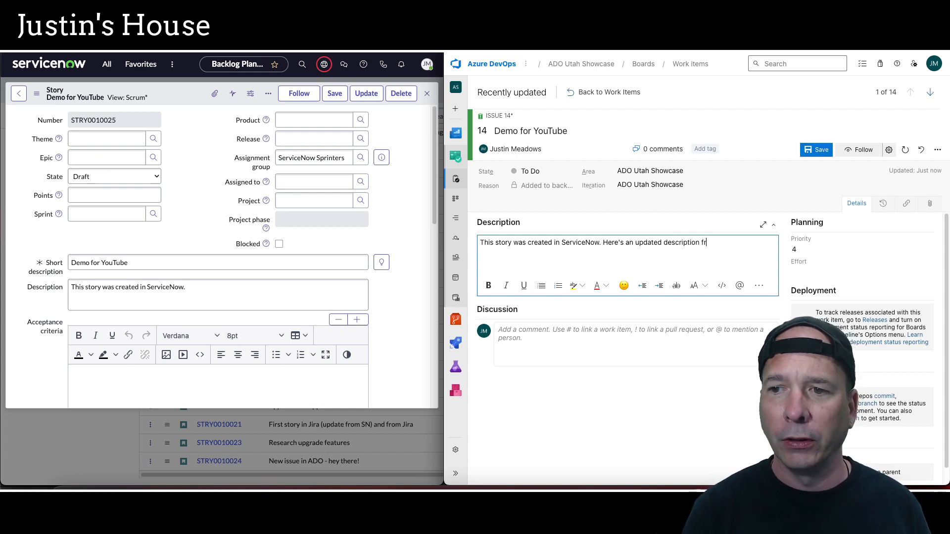
pyautogui.write('om ADO.')
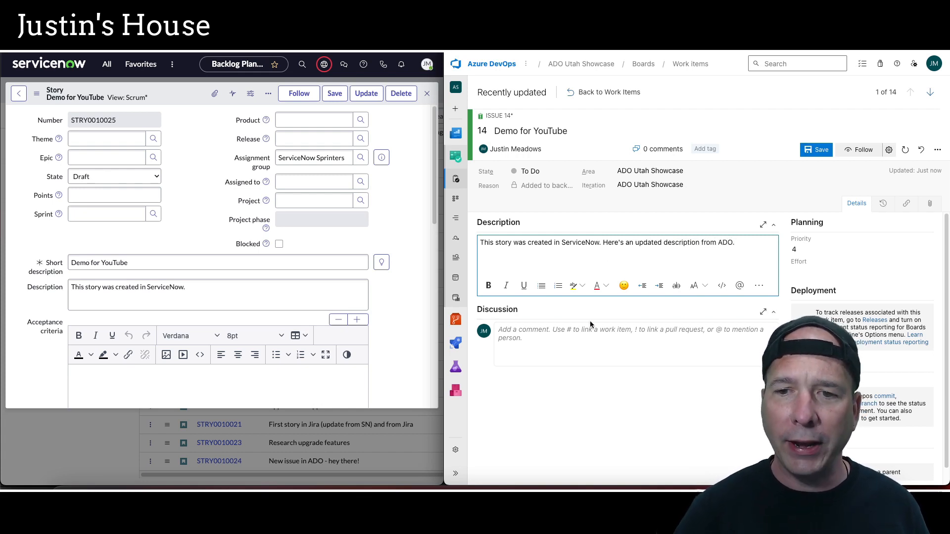
# Draft the discussion comment 'Nice comment from ADO!'.
pyautogui.click(630, 333)
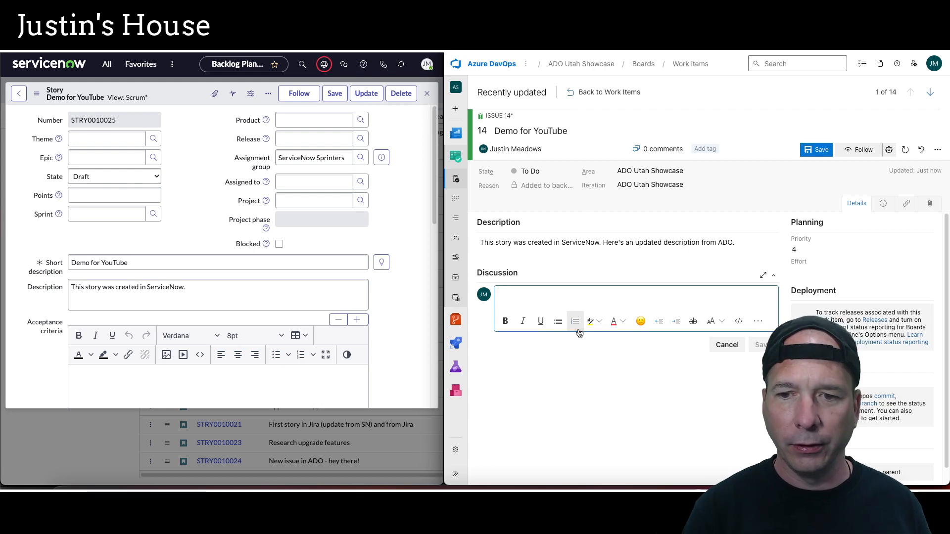
pyautogui.write('Nice comment')
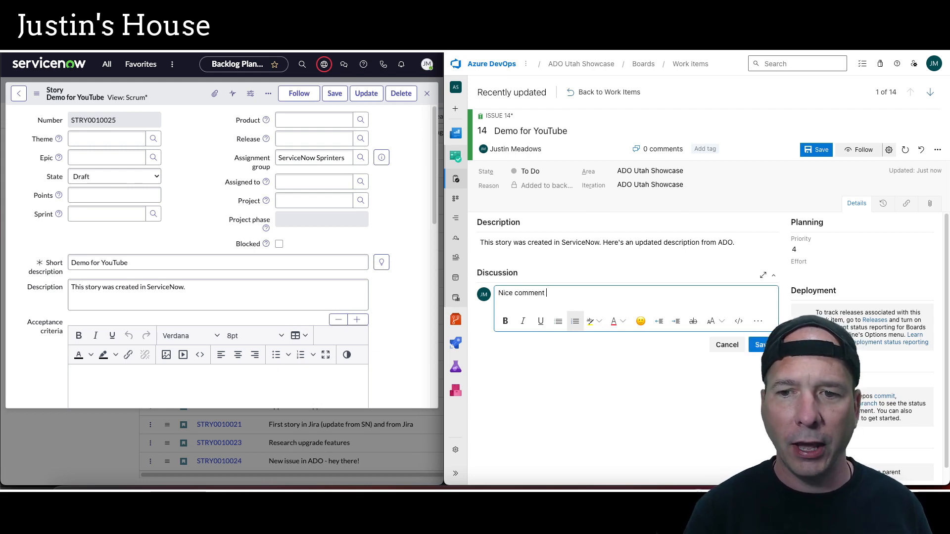
pyautogui.write('from ADO!')
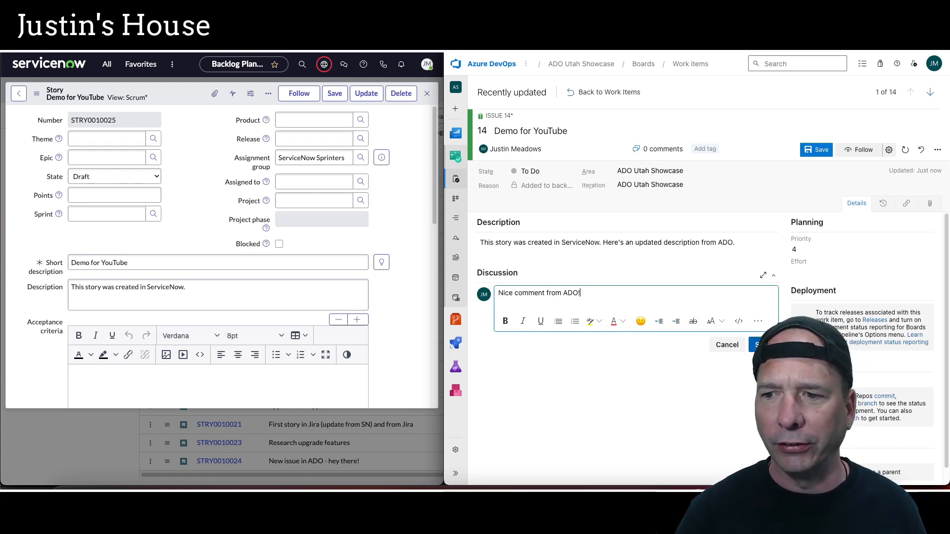
# Save the ADO changes and verify the synced description and work note on the ServiceNow story.
pyautogui.click(755, 344)
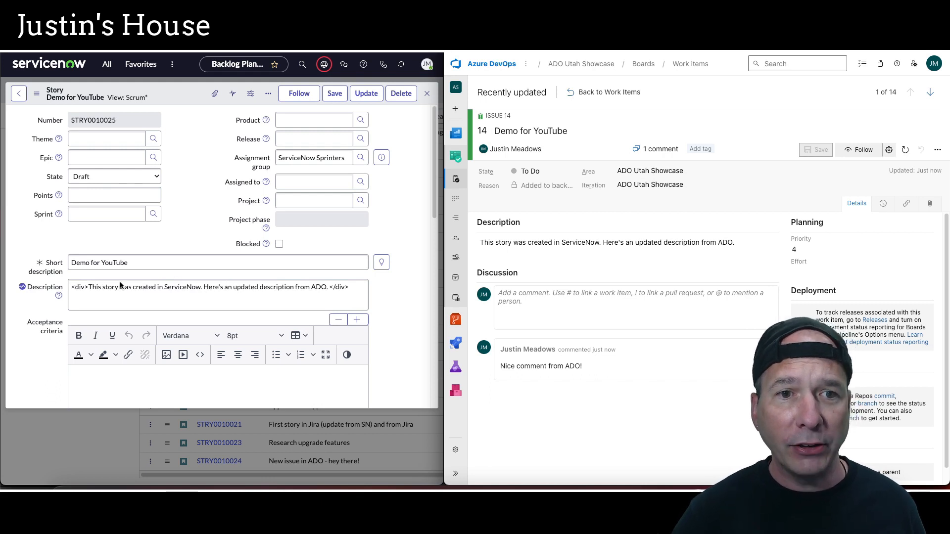
pyautogui.moveTo(164, 262)
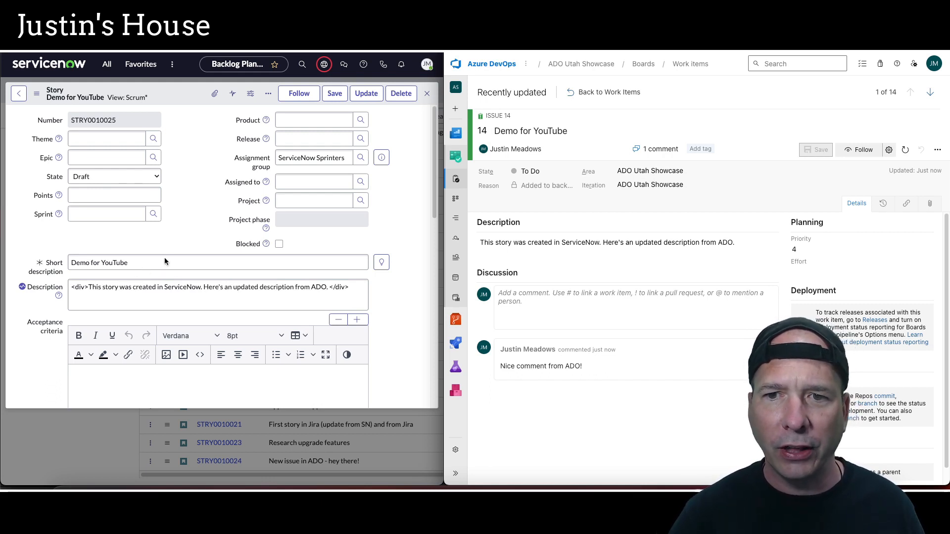
pyautogui.scroll(-3)
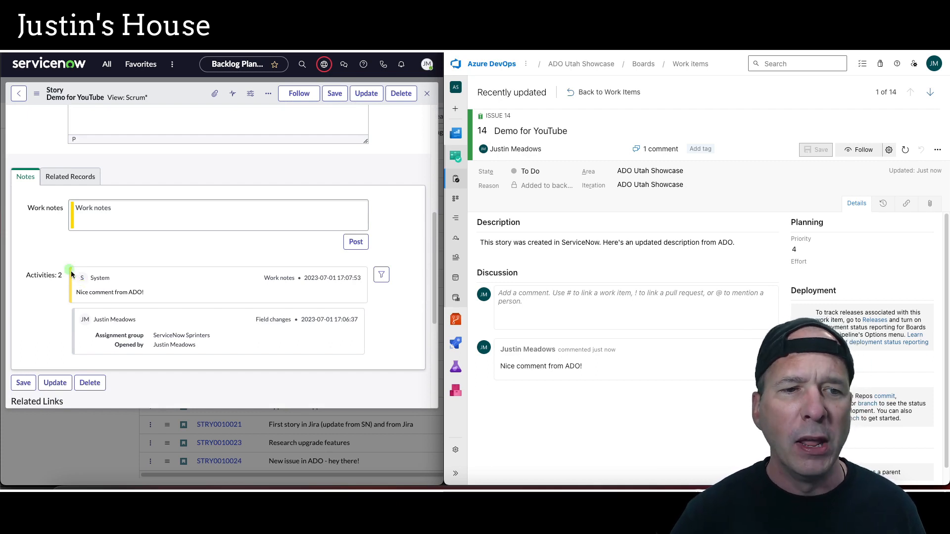
pyautogui.moveTo(165, 310)
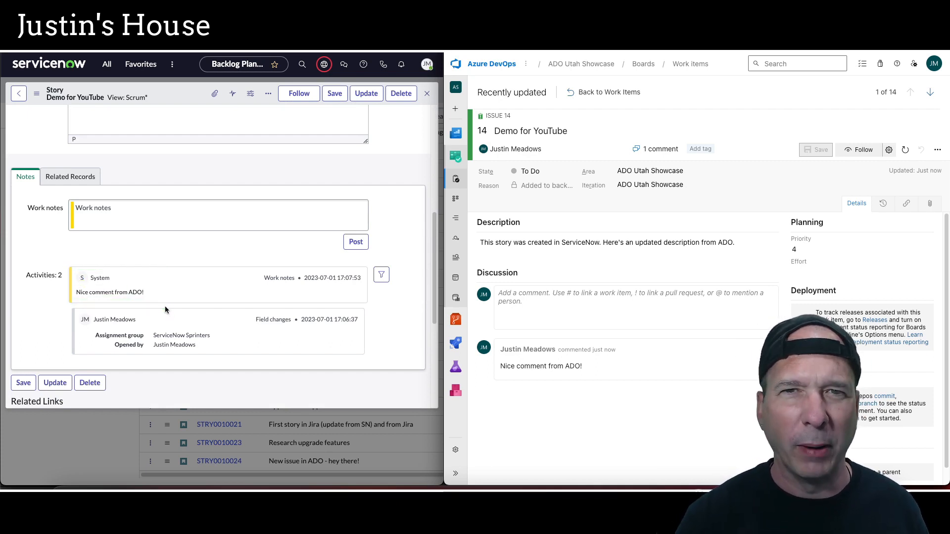
pyautogui.moveTo(200, 300)
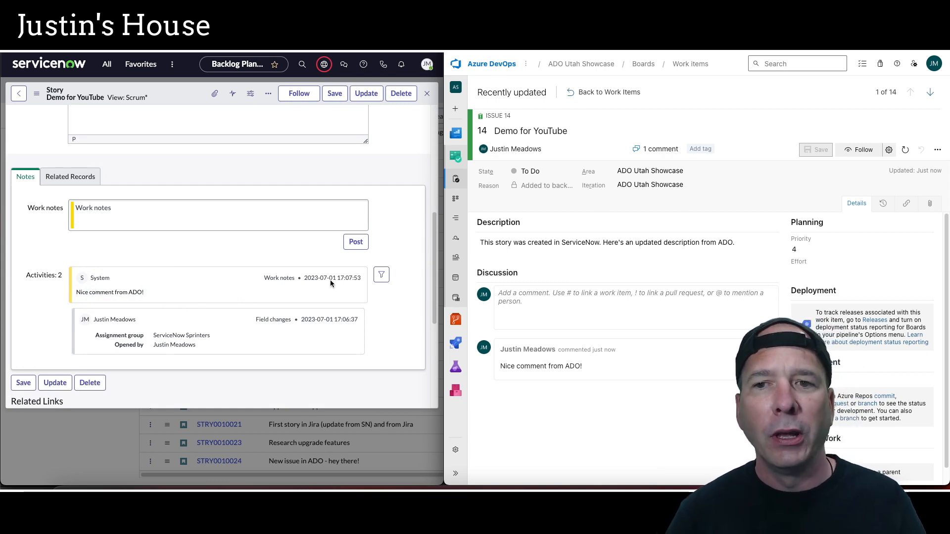
pyautogui.moveTo(533, 154)
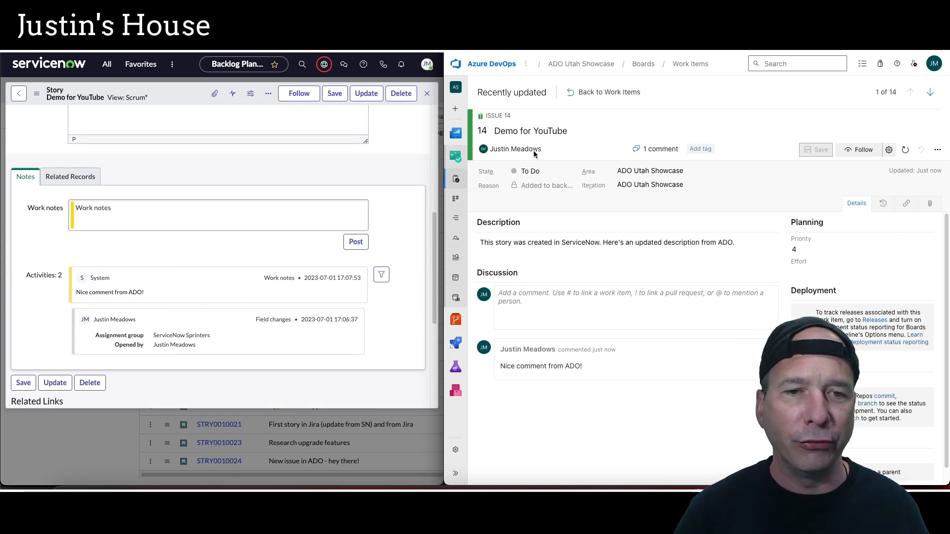
pyautogui.scroll(3)
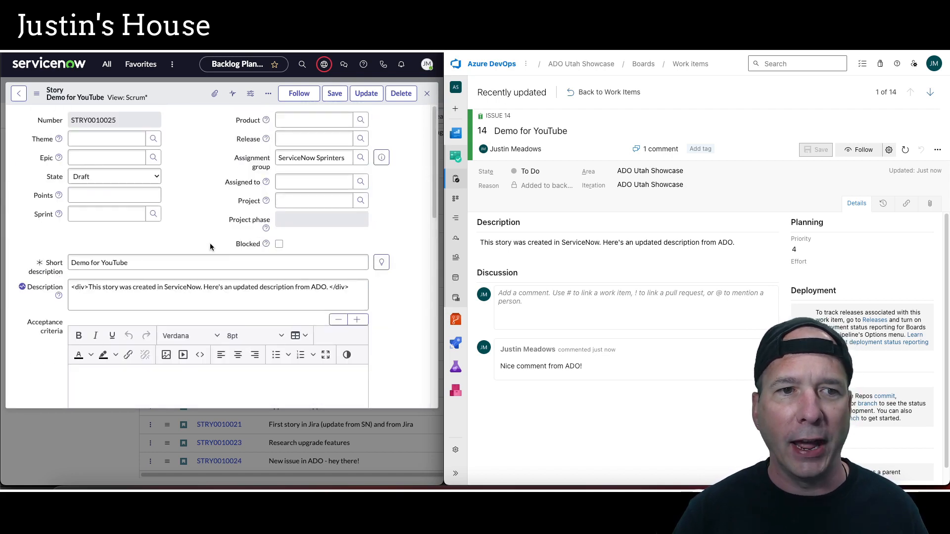
pyautogui.moveTo(191, 240)
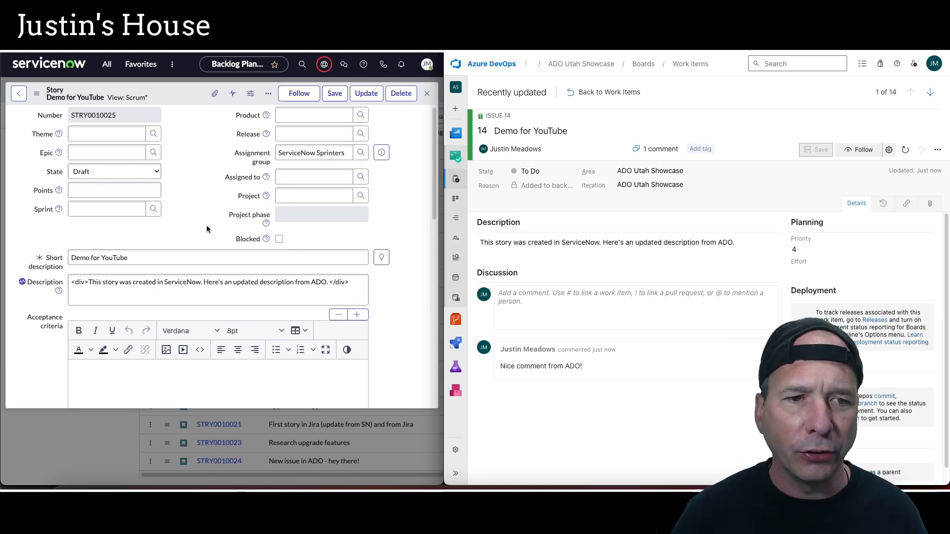
pyautogui.scroll(-3)
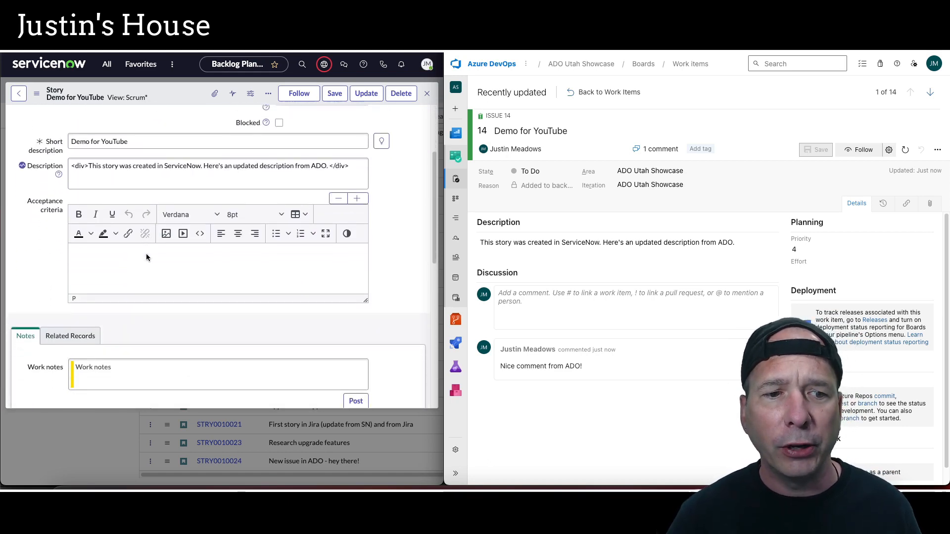
pyautogui.scroll(-3)
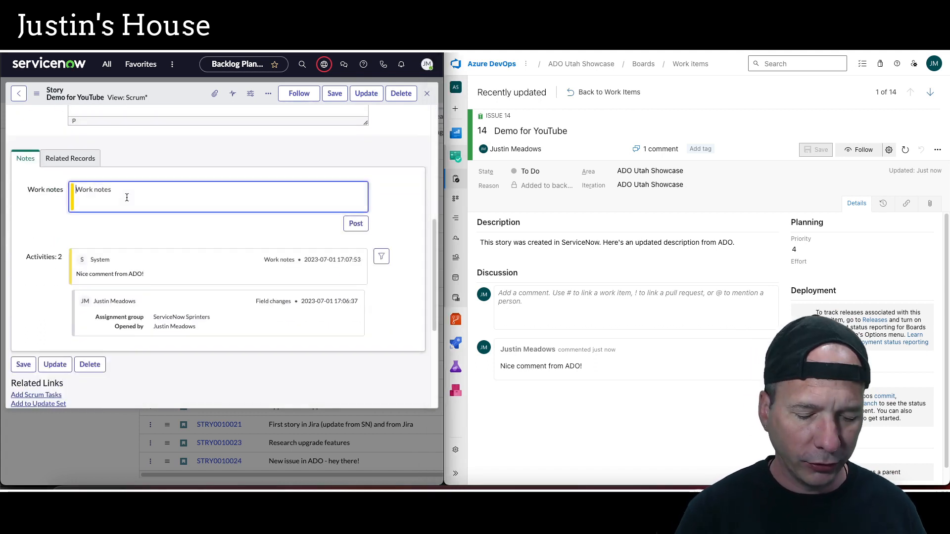
# Post the work note 'Work note from SN.' on the story.
pyautogui.write('Work note from')
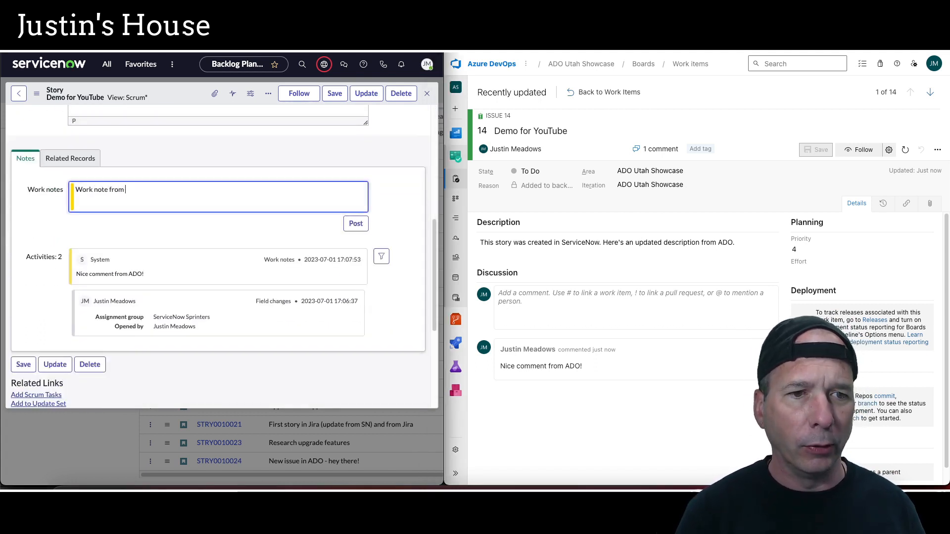
pyautogui.write('SN.')
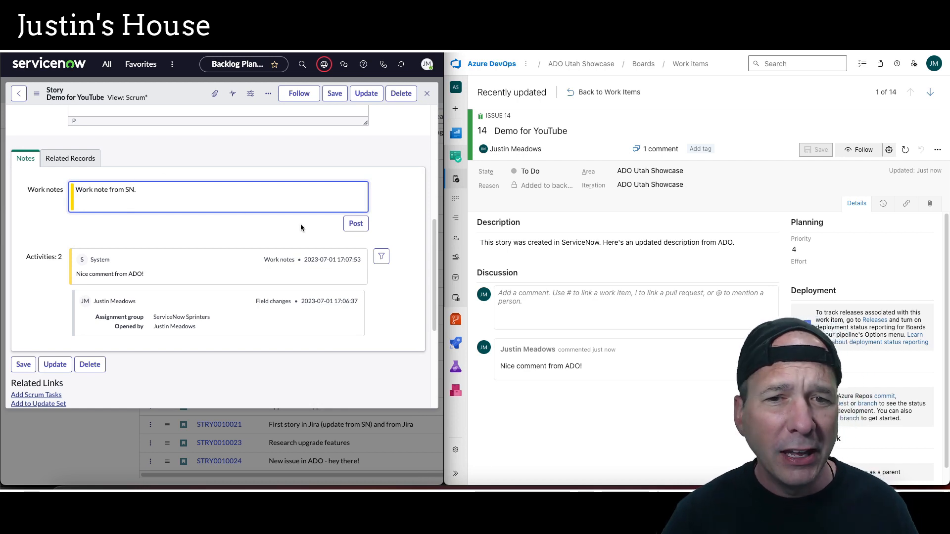
pyautogui.click(355, 223)
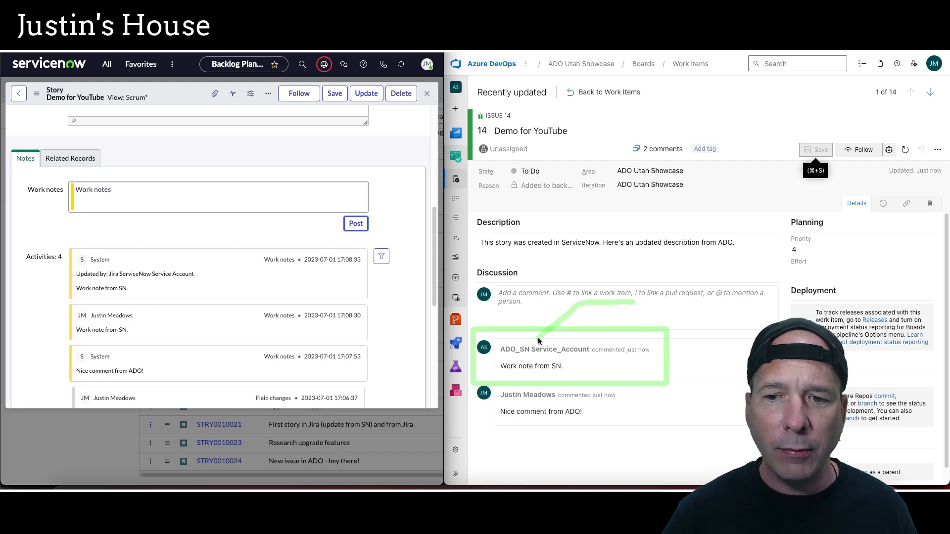
pyautogui.moveTo(563, 336)
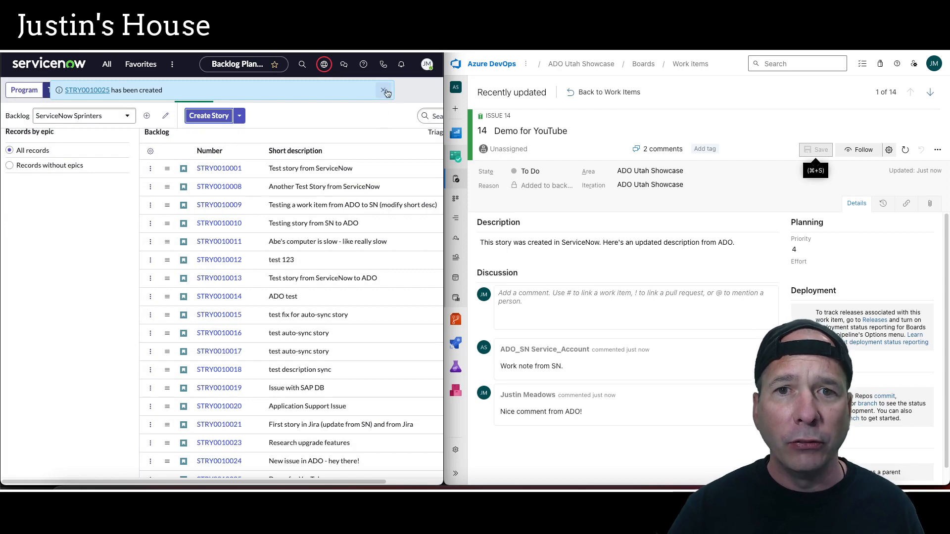
# Create a new Issue work item titled 'New issue for YouTube form ADO'.
pyautogui.click(386, 91)
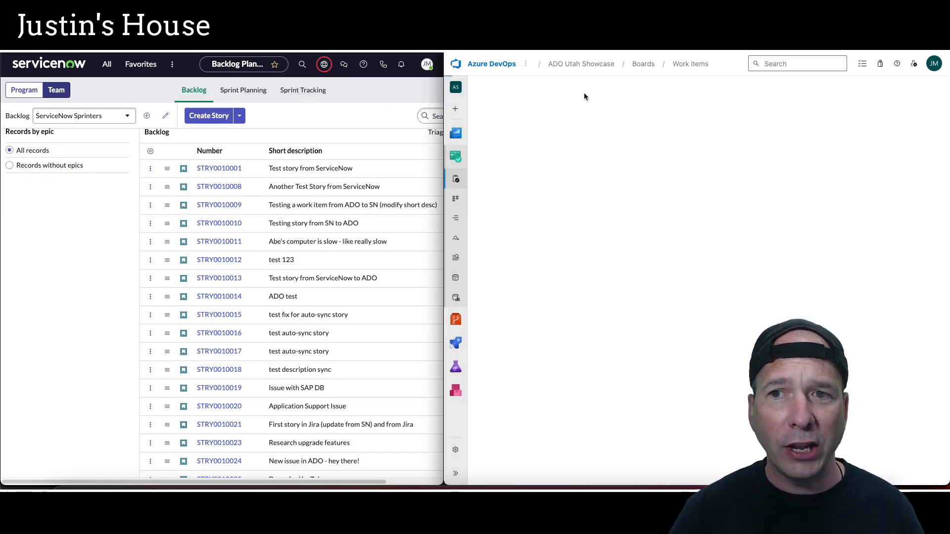
pyautogui.click(690, 63)
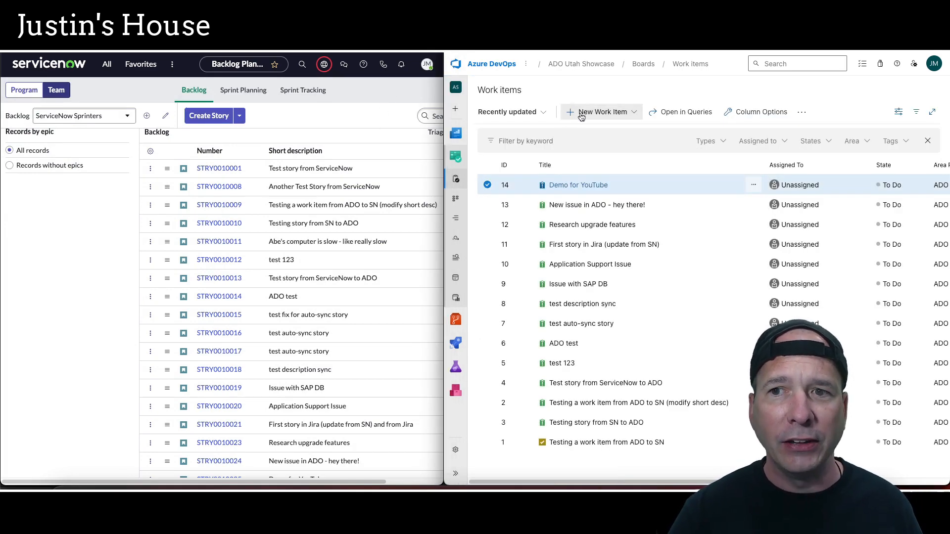
pyautogui.click(599, 112)
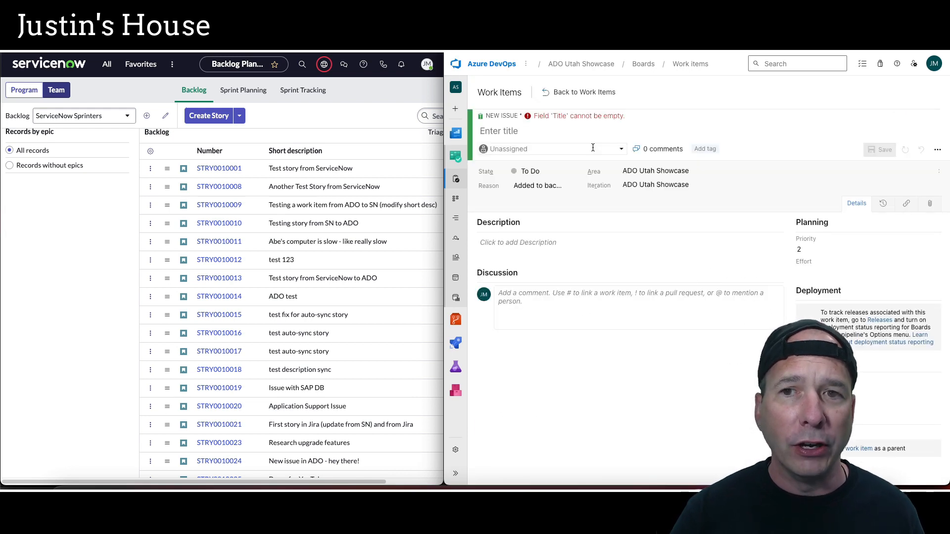
pyautogui.click(605, 131)
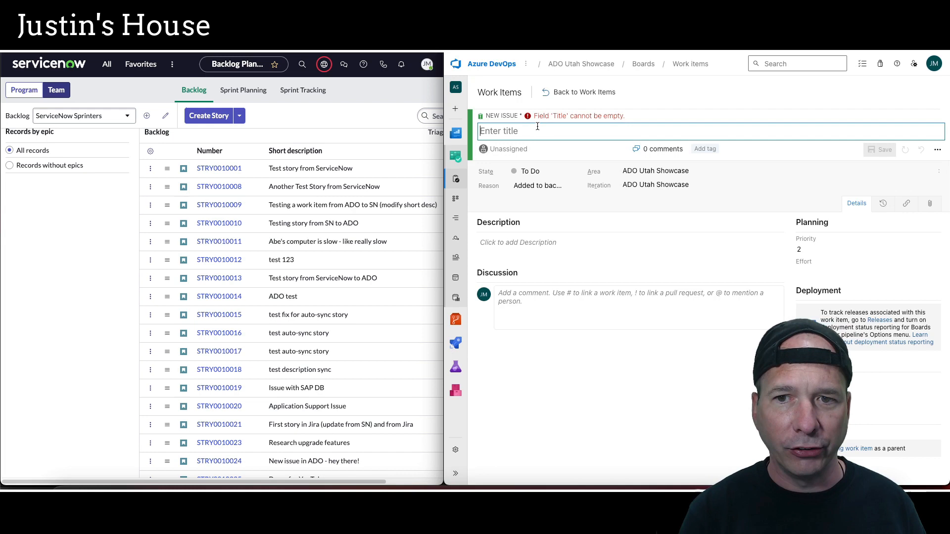
pyautogui.write('New issue')
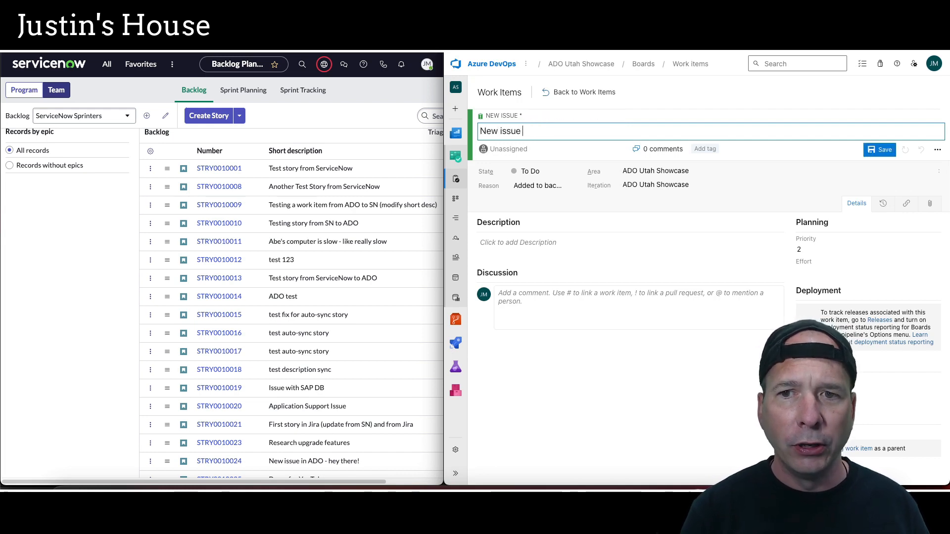
pyautogui.write('for YouTub')
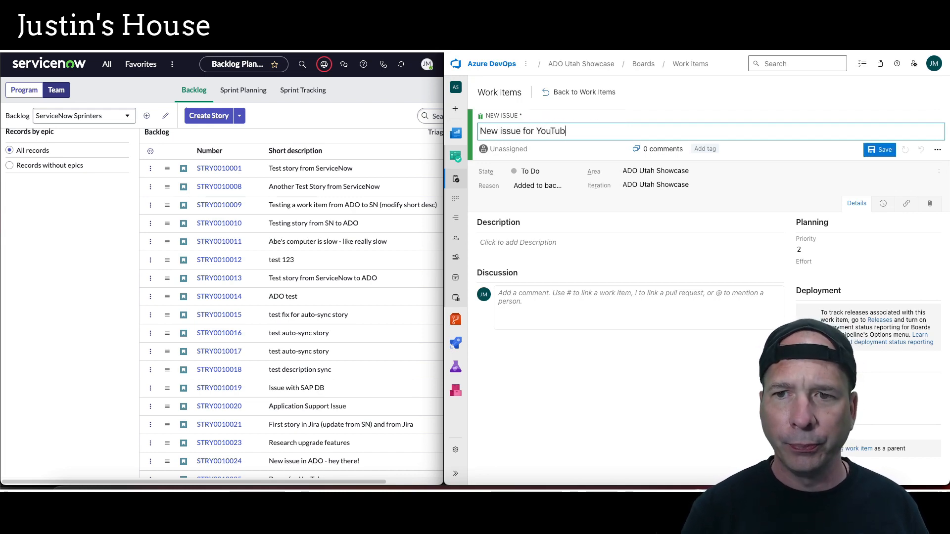
pyautogui.write('e form ADO')
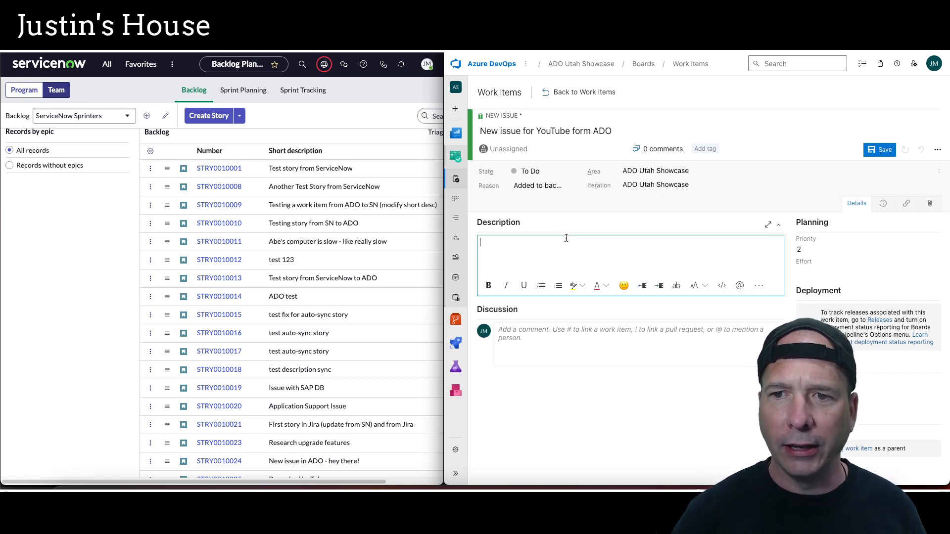
# Give it description 'Created in ADO.', comment 'Look at my comment!', and save.
pyautogui.write('Created in ADO.')
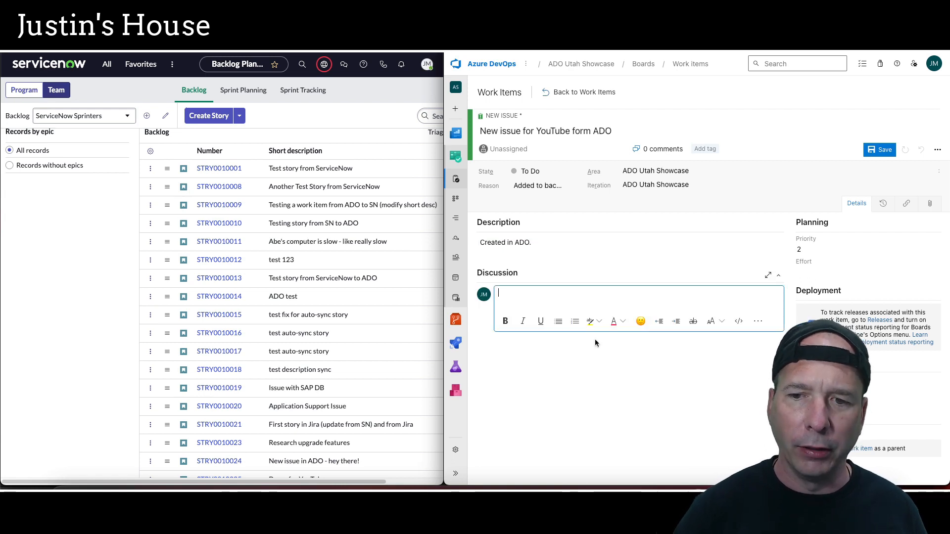
pyautogui.write('Look')
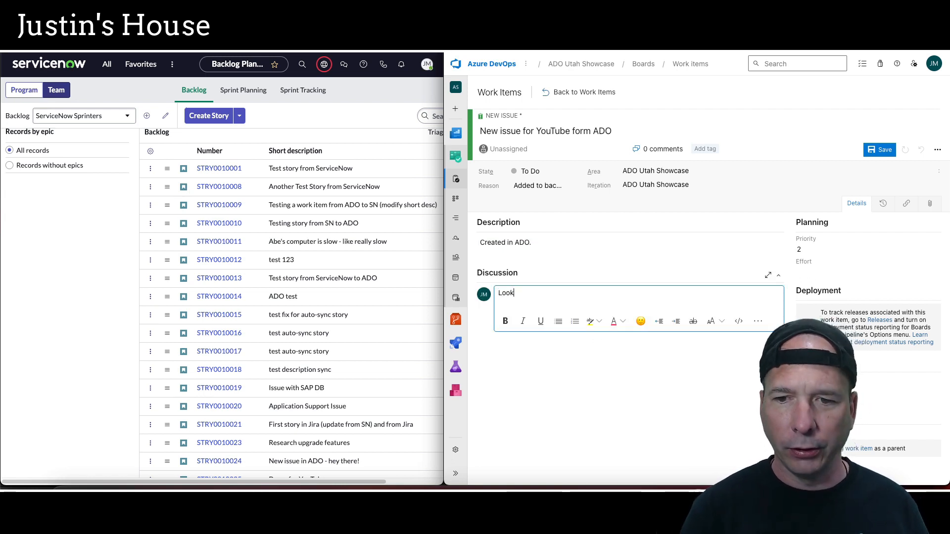
pyautogui.write('at my comment!')
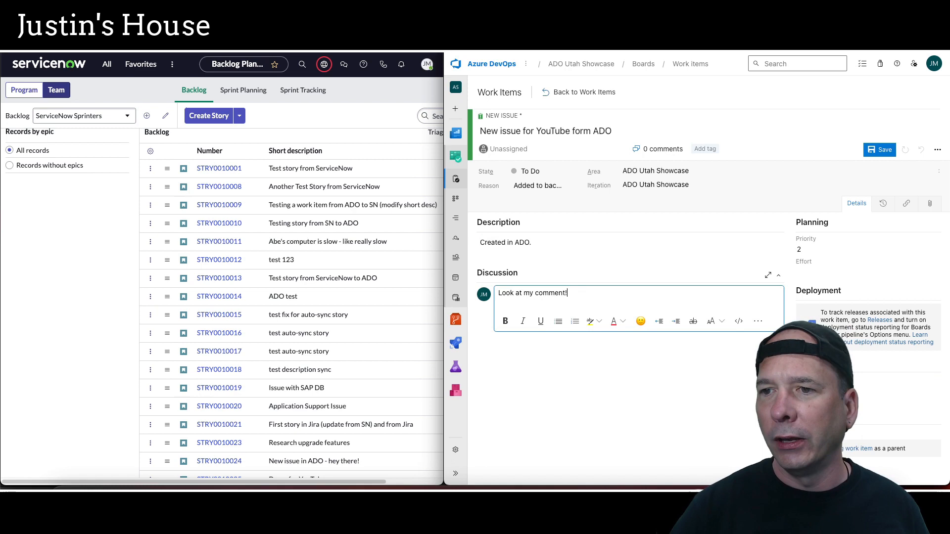
pyautogui.click(878, 149)
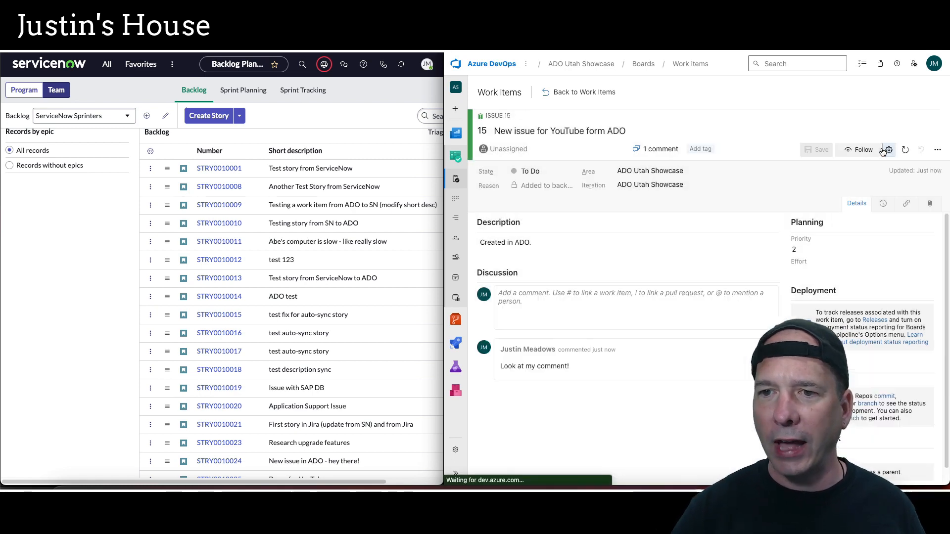
pyautogui.moveTo(885, 149)
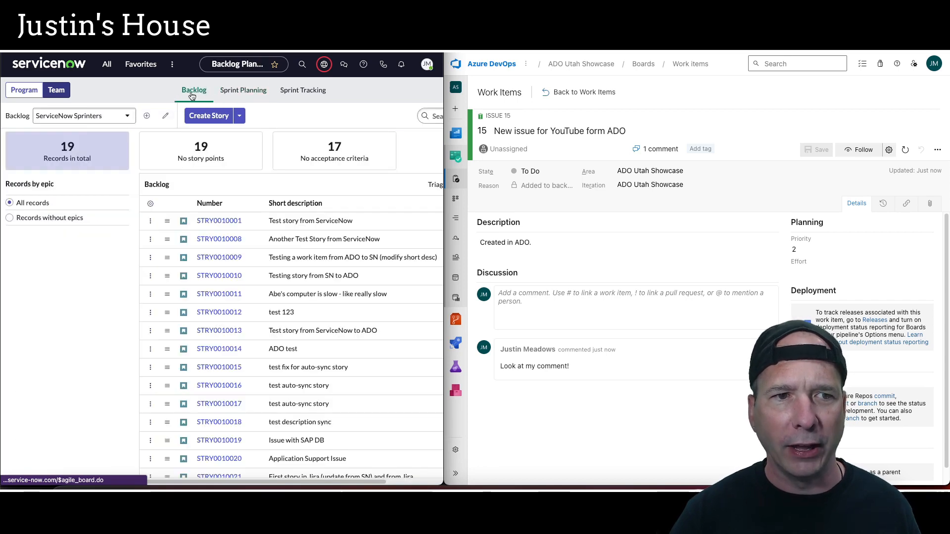
# Open story STRY0010026 from the bottom of the backlog list.
pyautogui.scroll(-3)
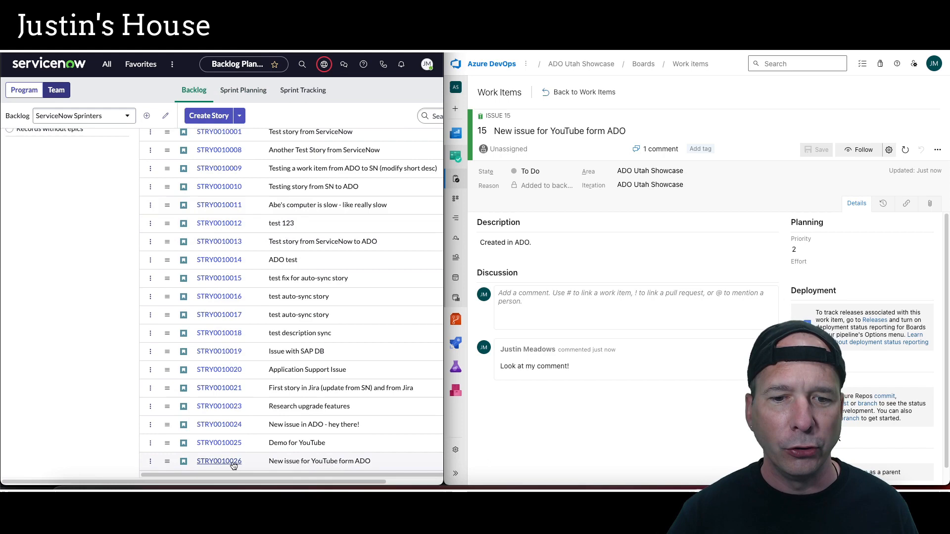
pyautogui.click(218, 461)
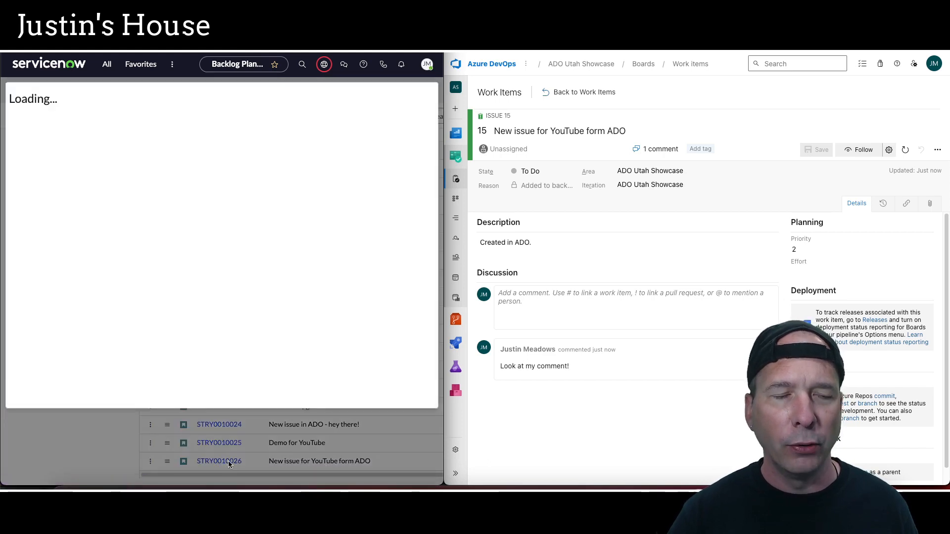
# Replace the story description with 'Updated in ServiceNow.'.
pyautogui.click(219, 461)
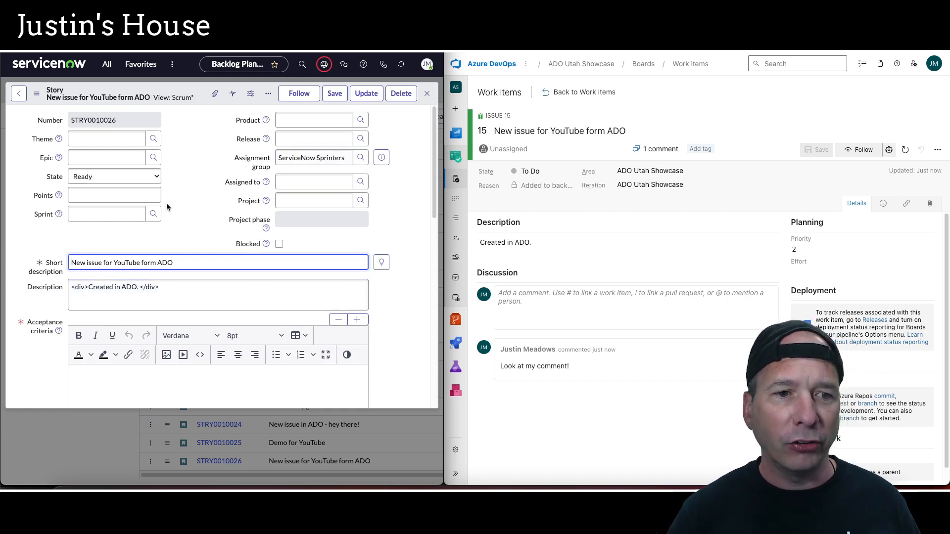
pyautogui.scroll(-3)
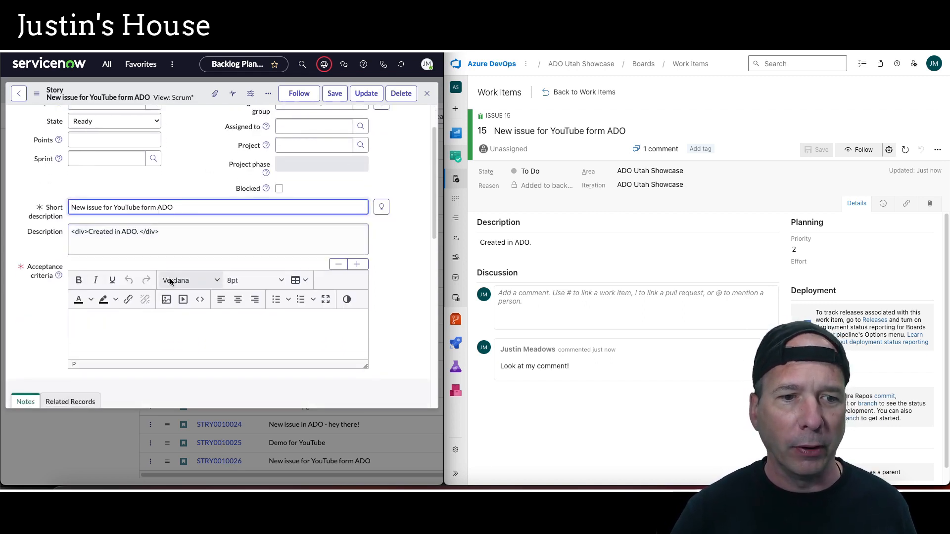
pyautogui.scroll(-3)
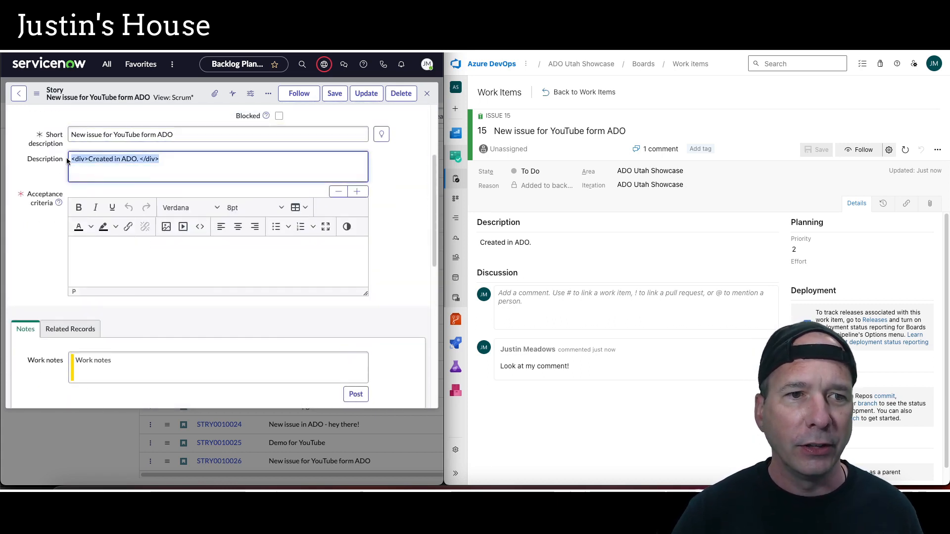
pyautogui.write('Updated')
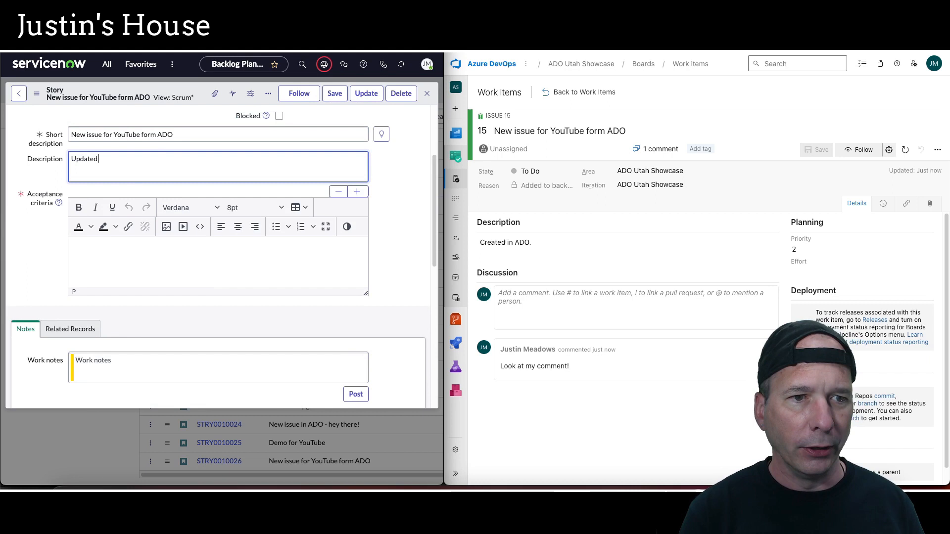
pyautogui.write('in ServiceNow')
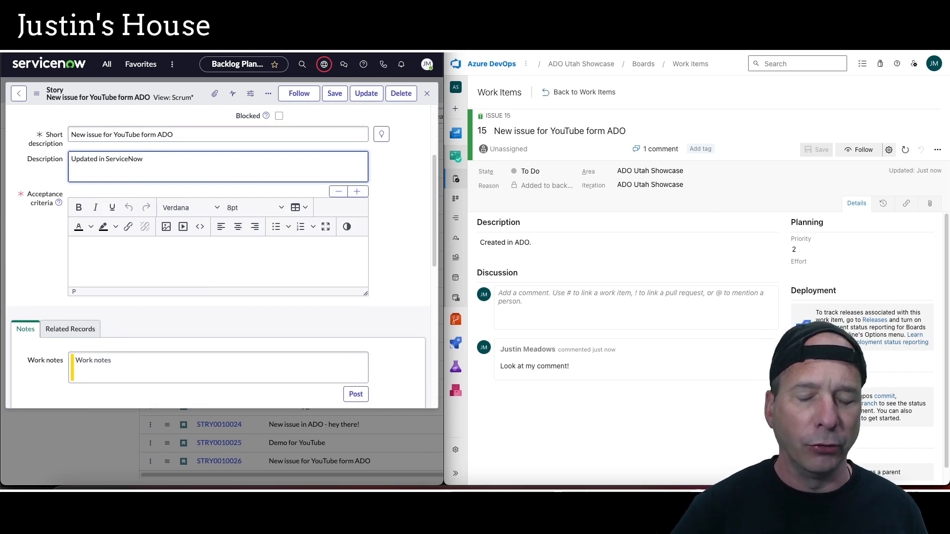
# Add acceptance criteria 'Better work!' and save the story.
pyautogui.click(333, 93)
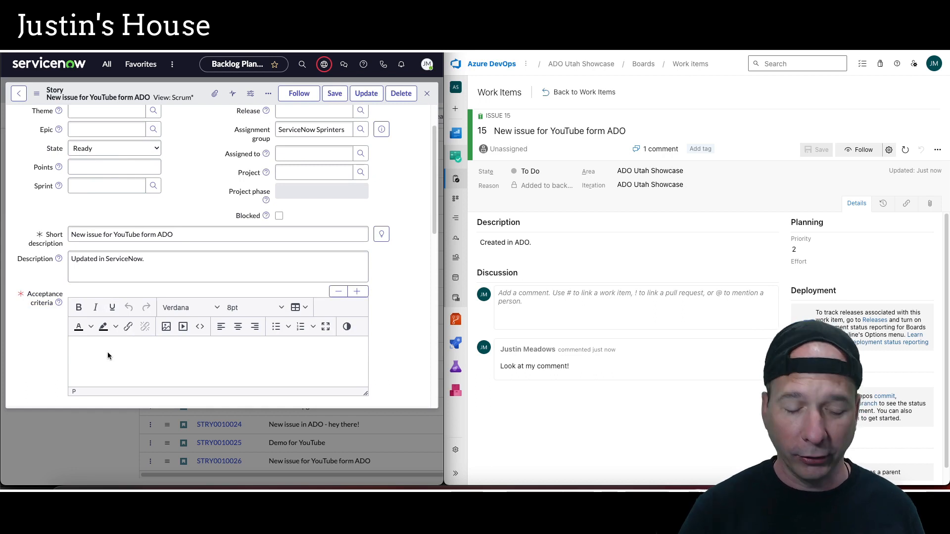
pyautogui.write('Better work')
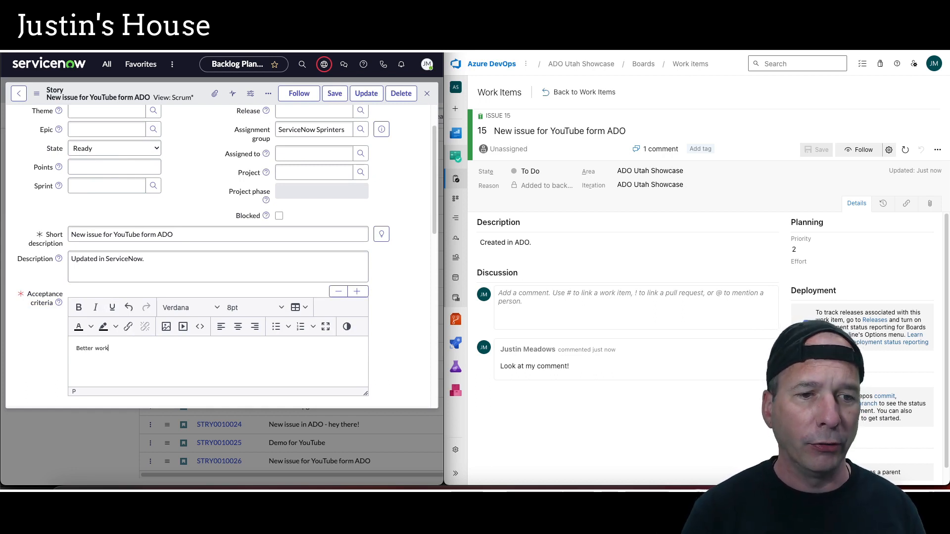
pyautogui.click(334, 93)
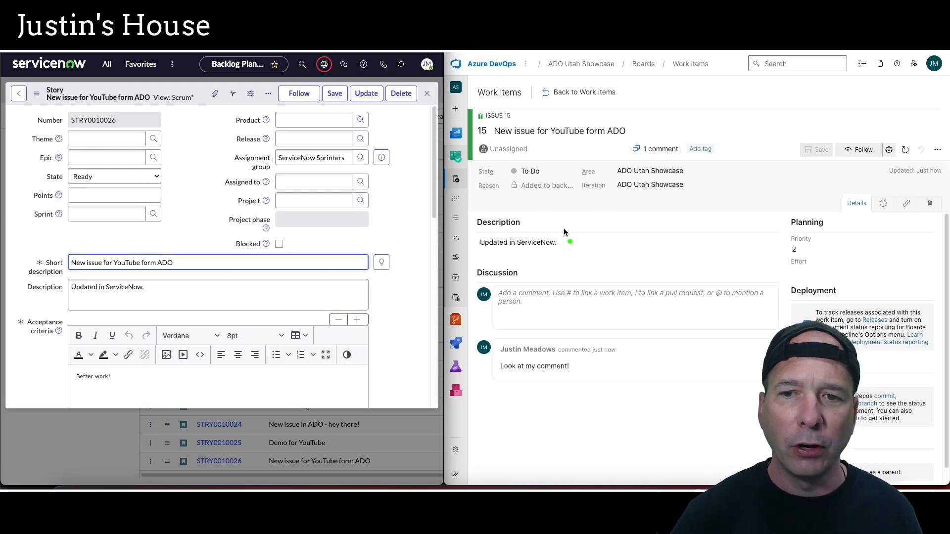
pyautogui.moveTo(637, 282)
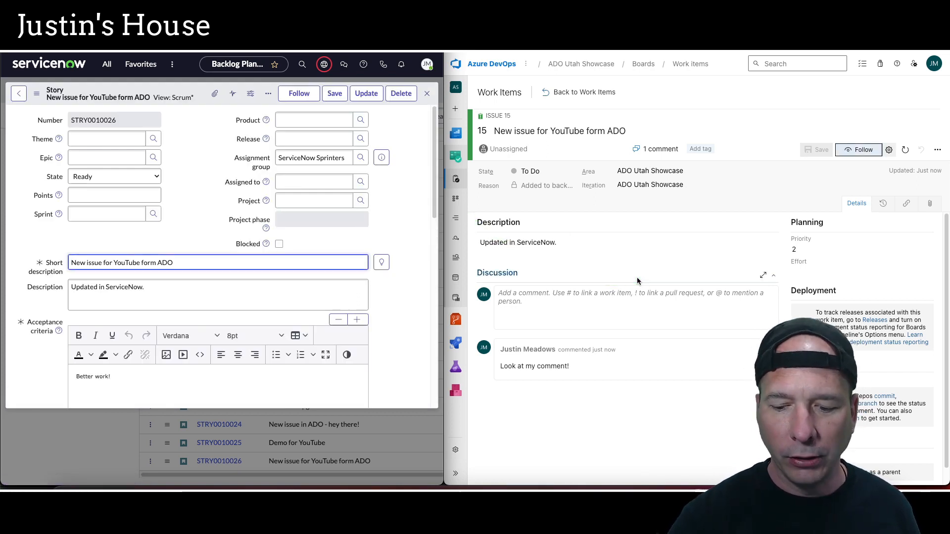